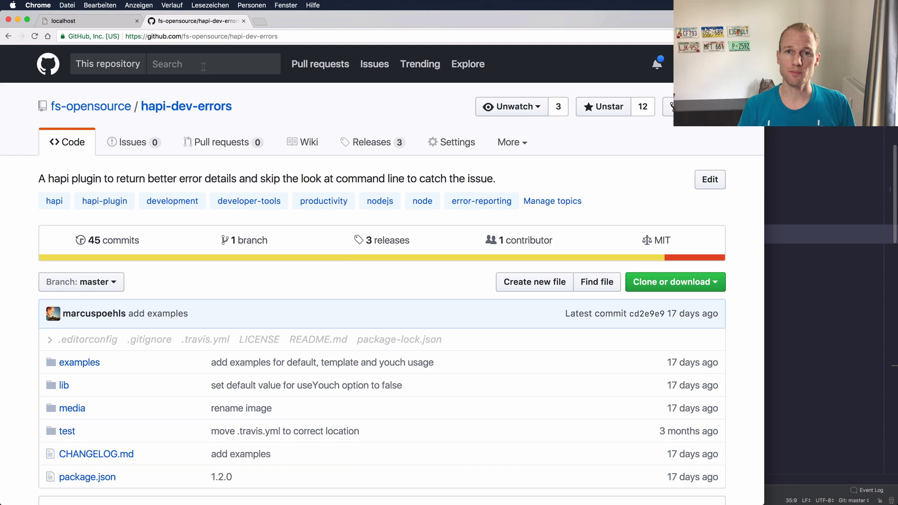
Scroll the hapi-dev-errors README past the Introduction to the default 500 and Youch error screenshots.
scroll(down, 3)
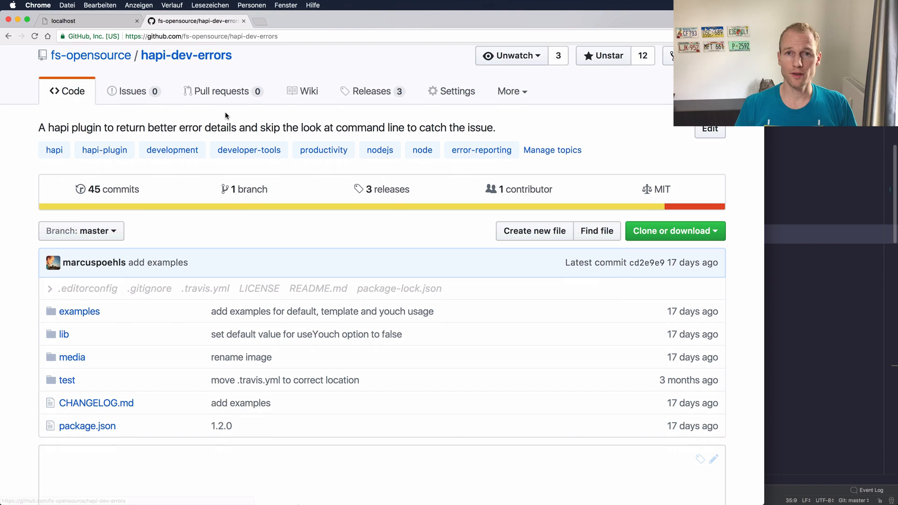
scroll(down, 3)
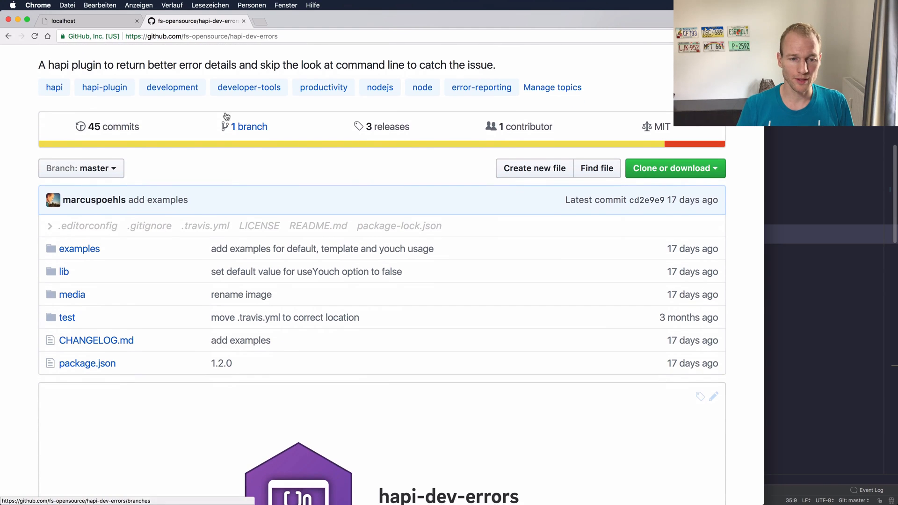
scroll(down, 3)
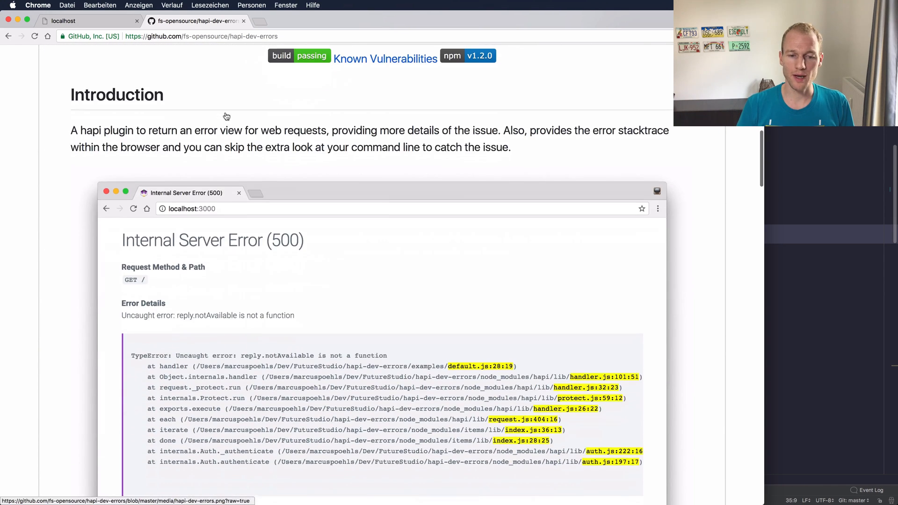
scroll(down, 3)
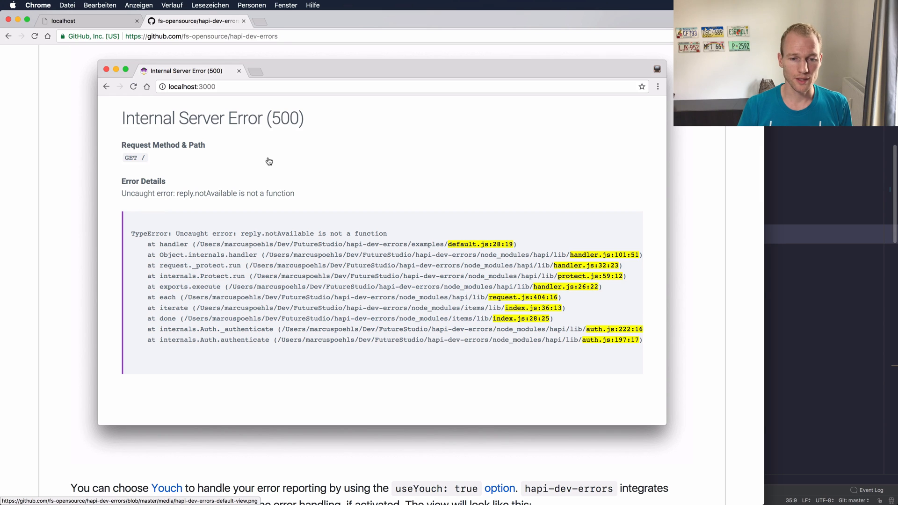
scroll(down, 3)
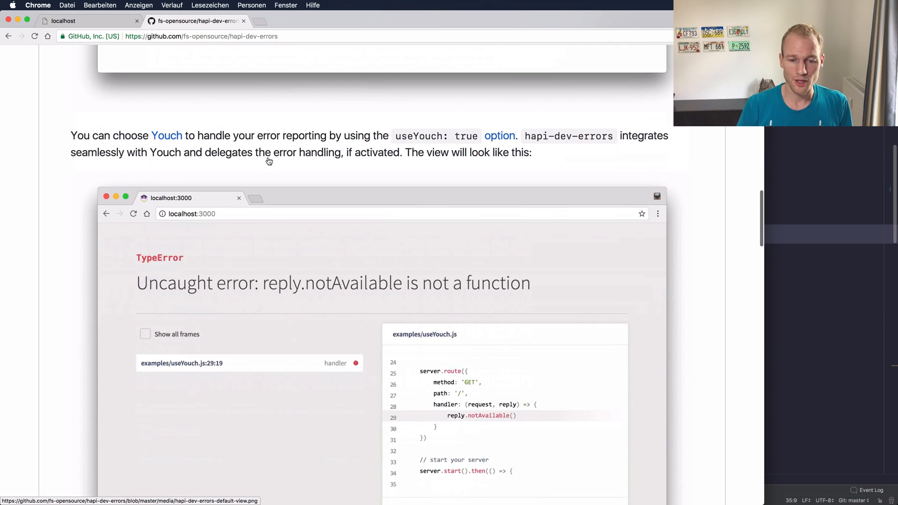
scroll(down, 3)
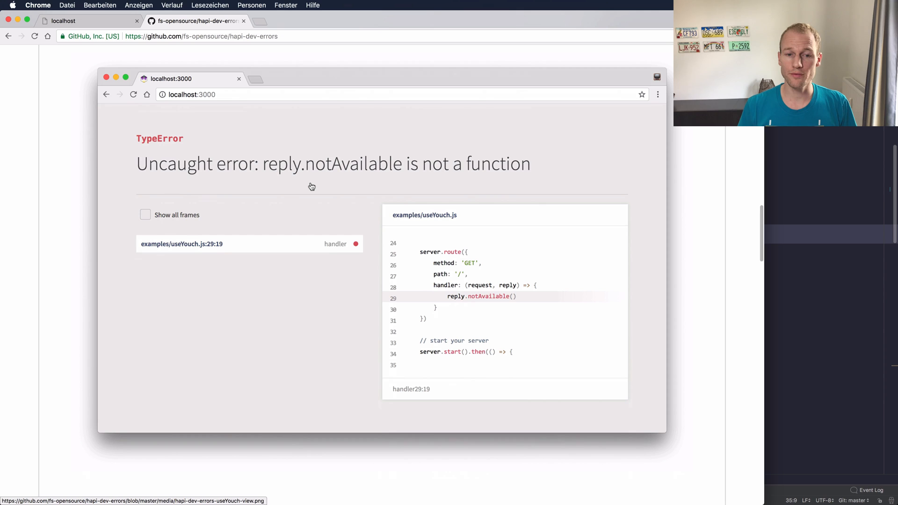
scroll(down, 3)
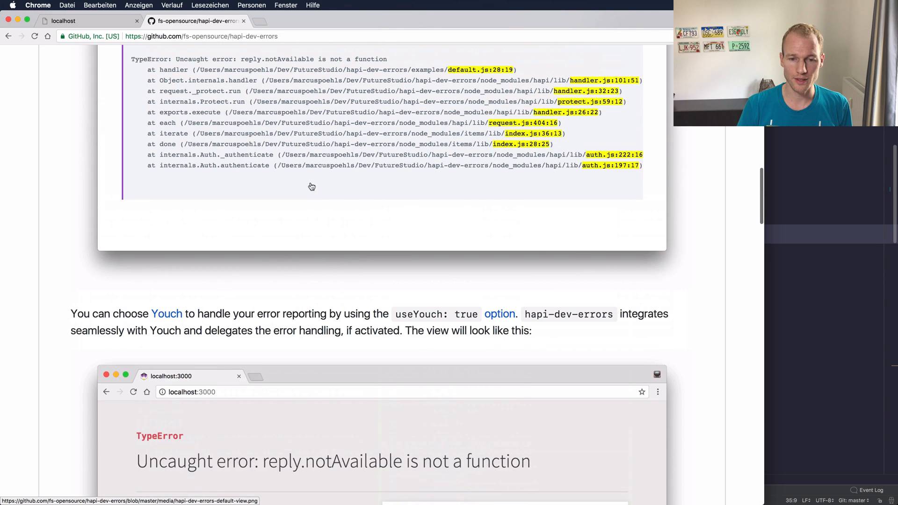
scroll(up, 3)
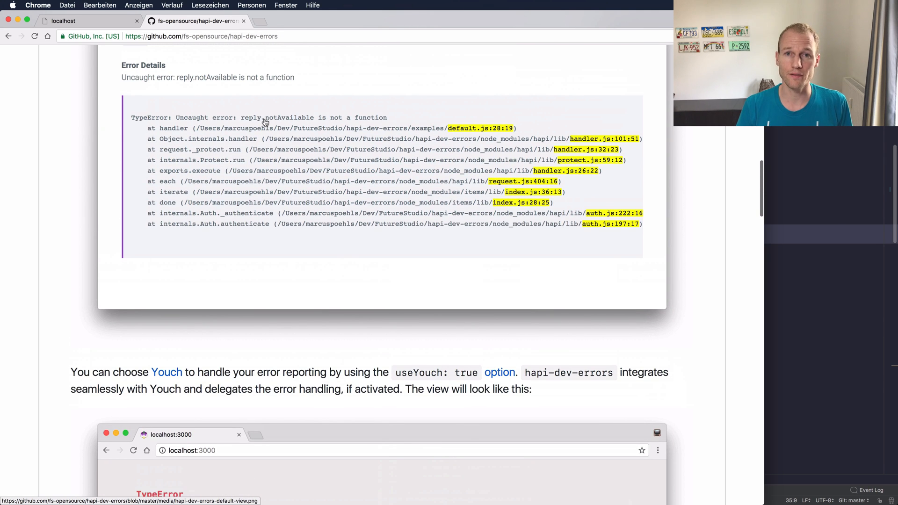
mouse_move(355, 126)
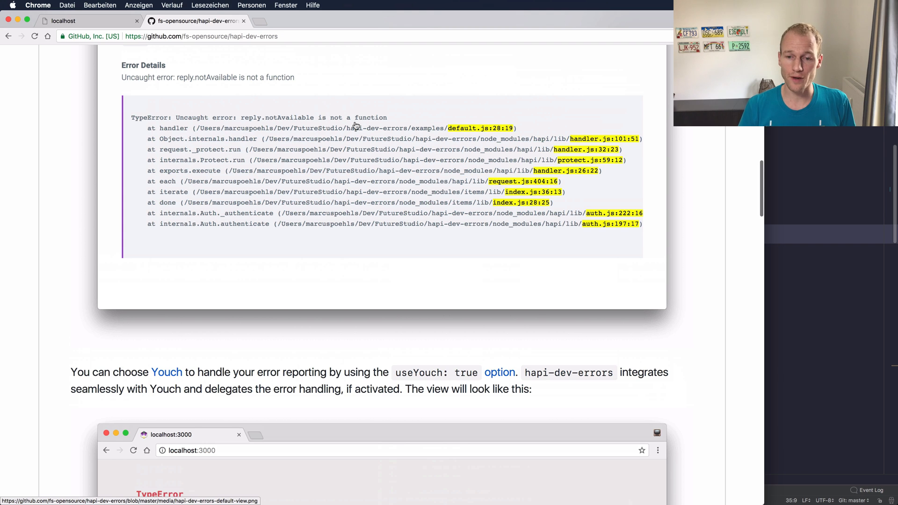
scroll(down, 3)
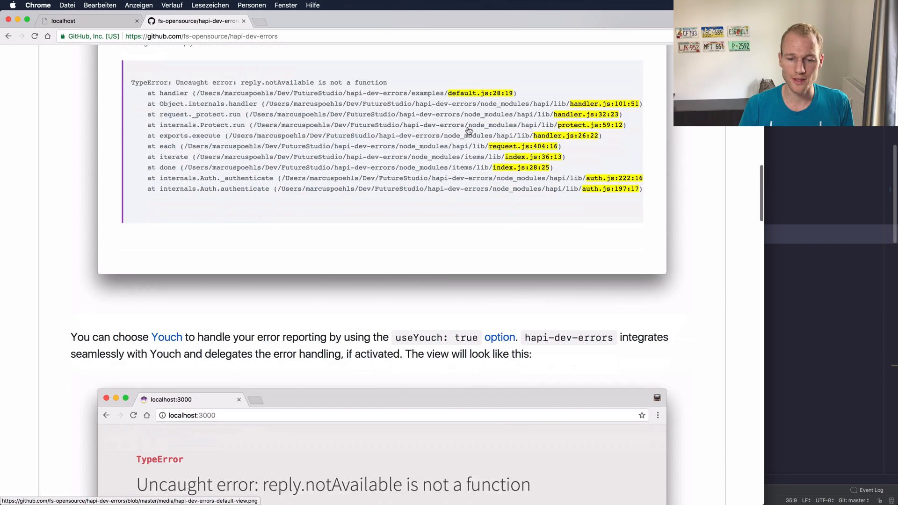
scroll(down, 3)
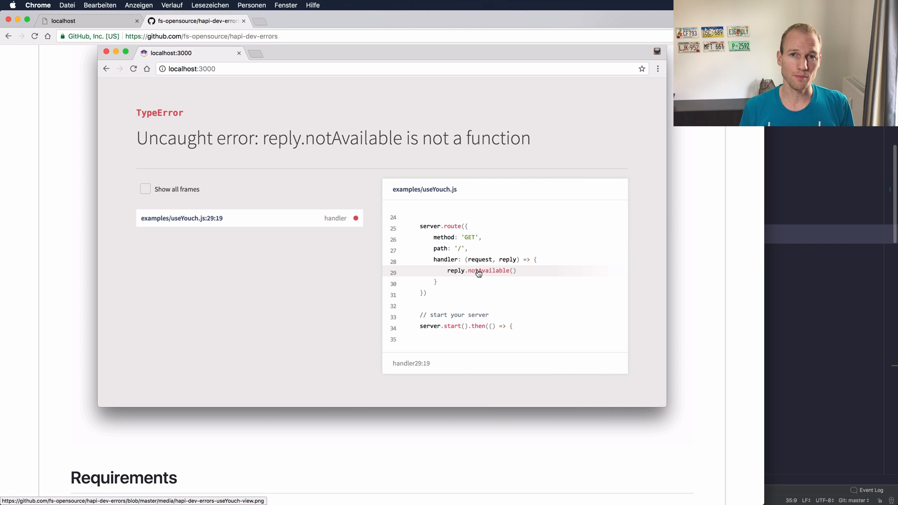
Scroll through Requirements, Installation and Examples to the Usage section's server.register showErrors example.
scroll(down, 3)
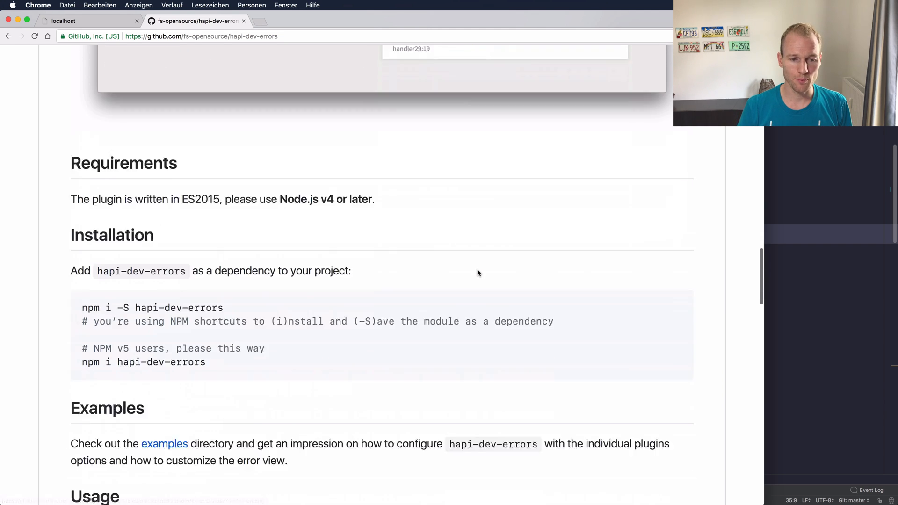
scroll(down, 3)
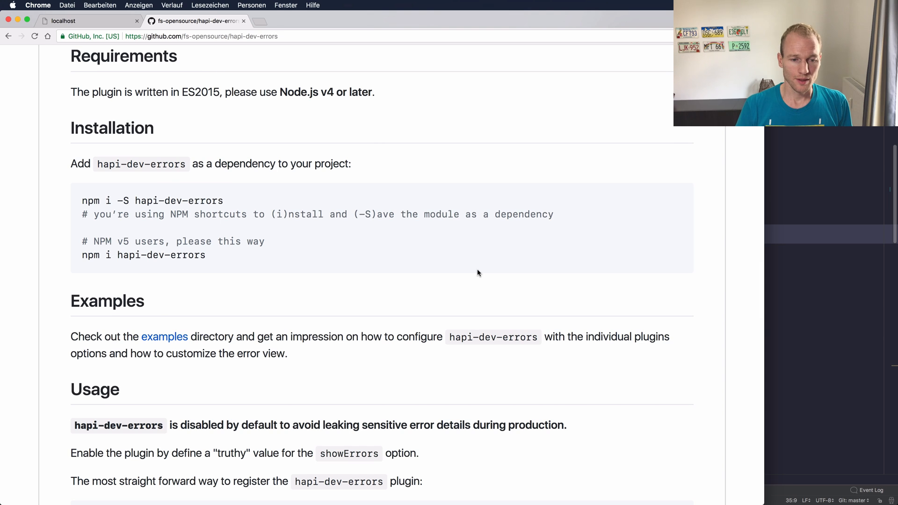
scroll(down, 3)
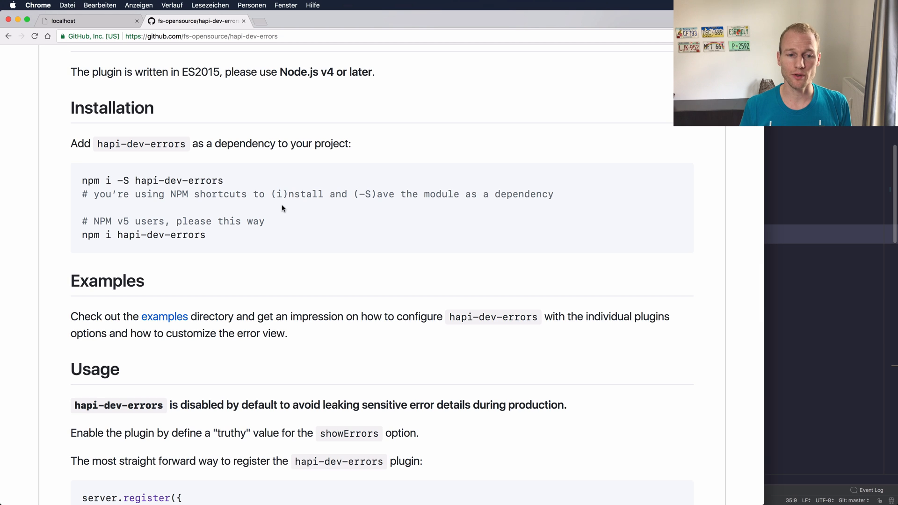
scroll(down, 3)
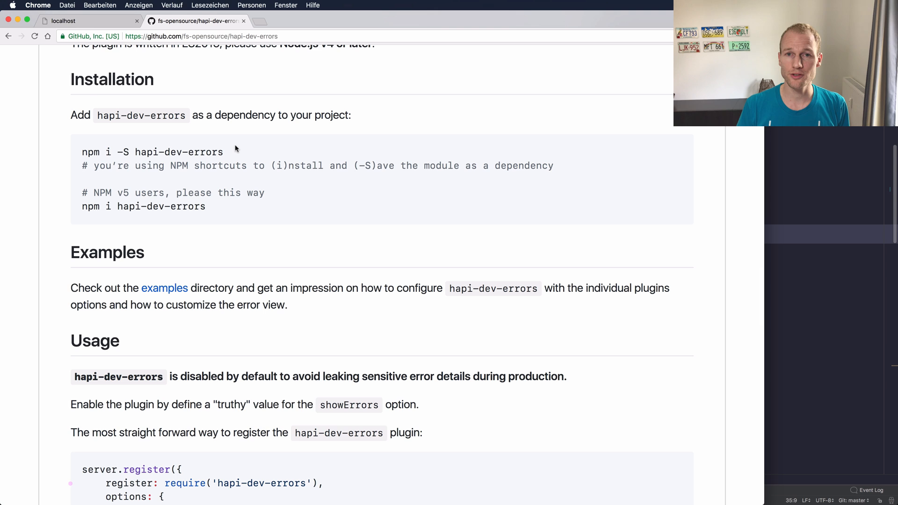
scroll(down, 3)
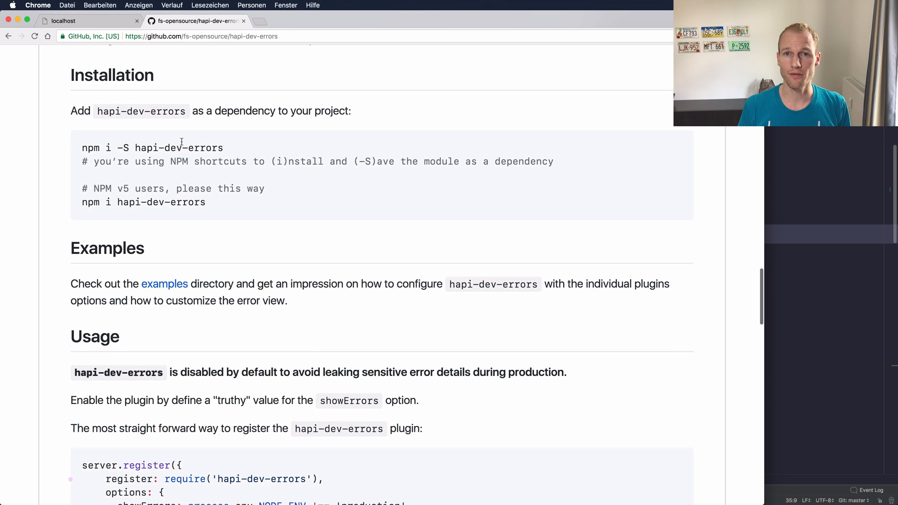
scroll(down, 3)
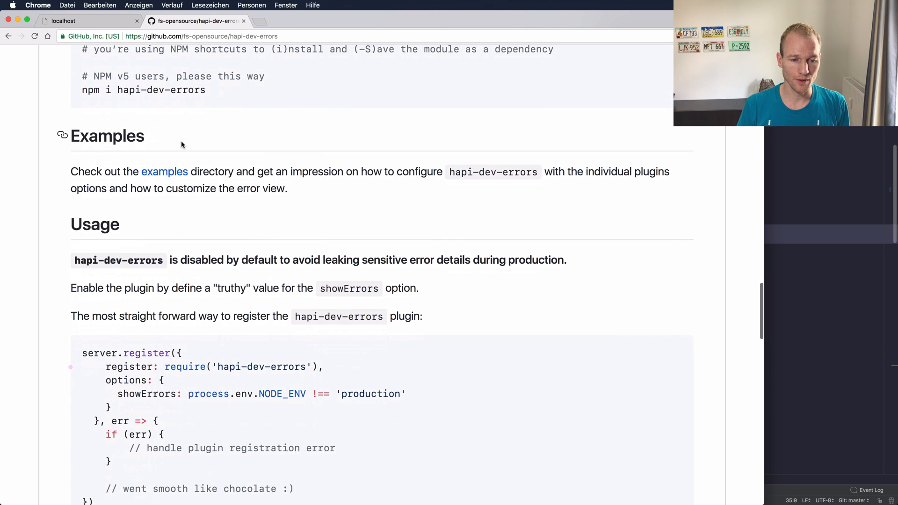
scroll(down, 3)
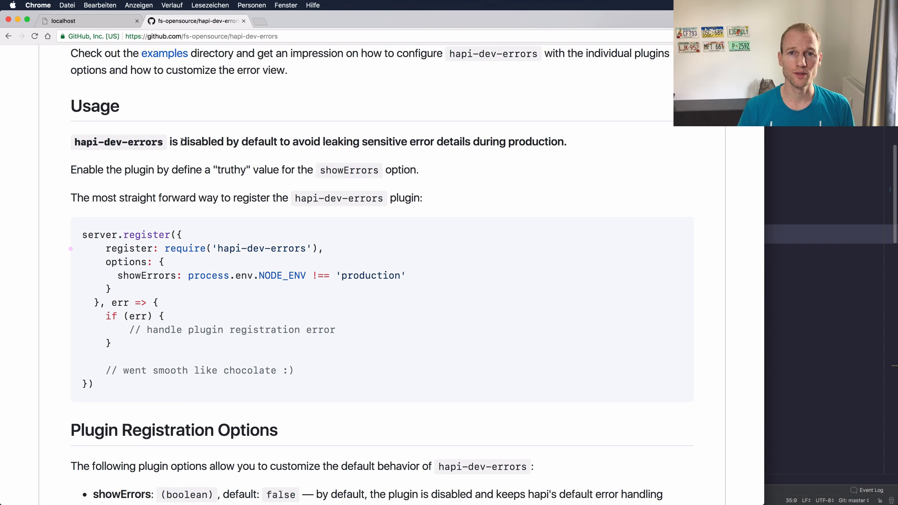
mouse_move(205, 153)
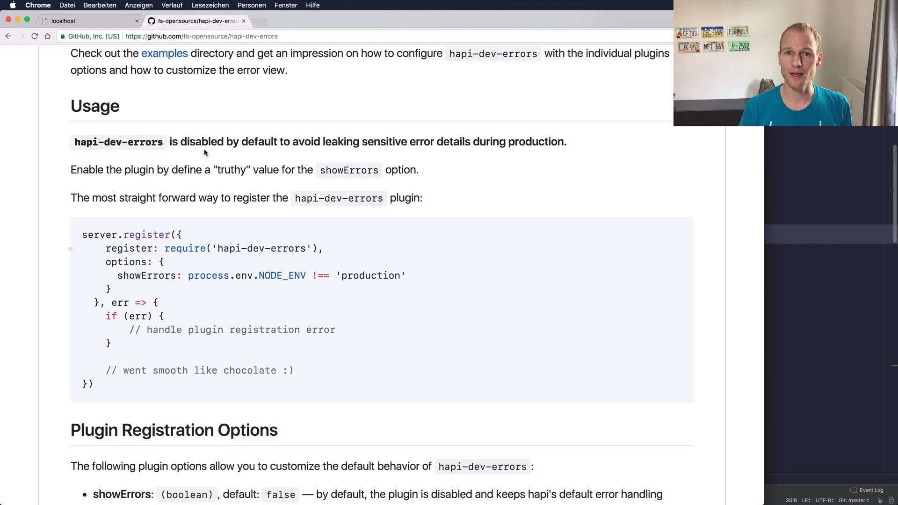
scroll(down, 3)
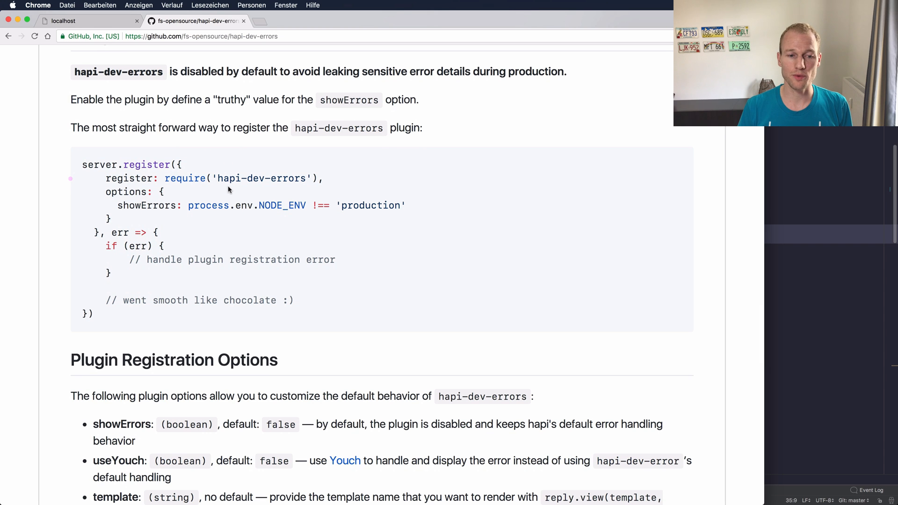
Read the Plugin Registration Options showErrors, useYouch and template, highlighting an option name.
scroll(down, 3)
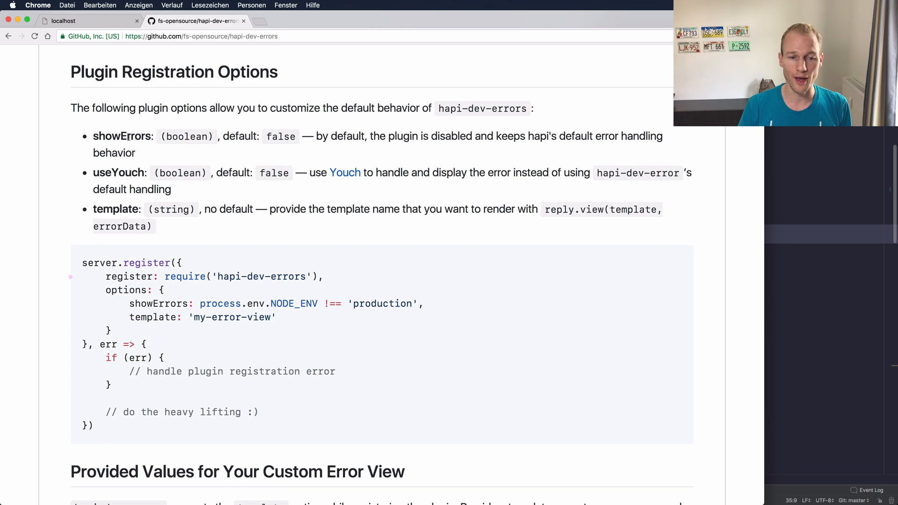
double_click(122, 135)
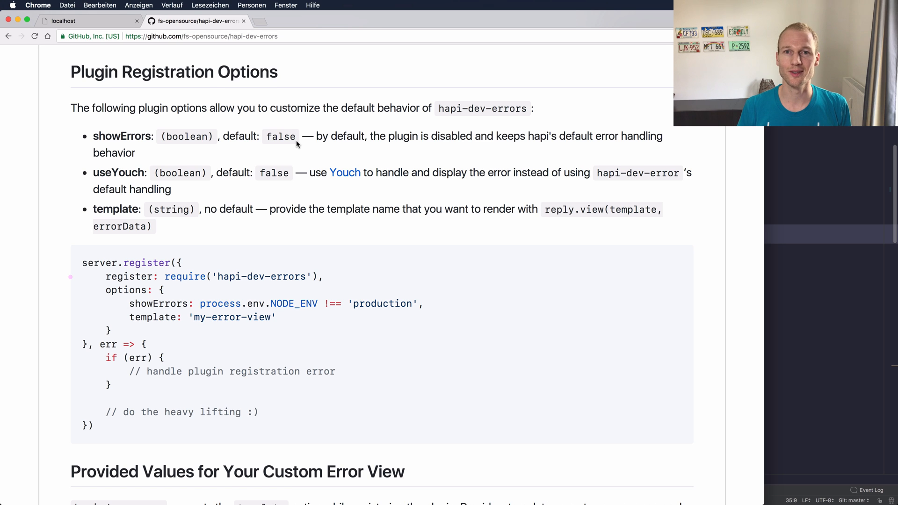
scroll(down, 3)
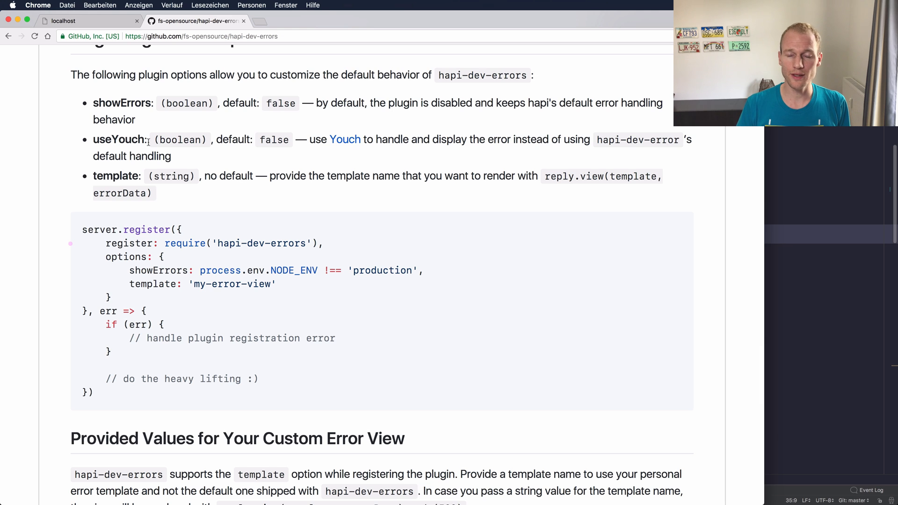
scroll(down, 3)
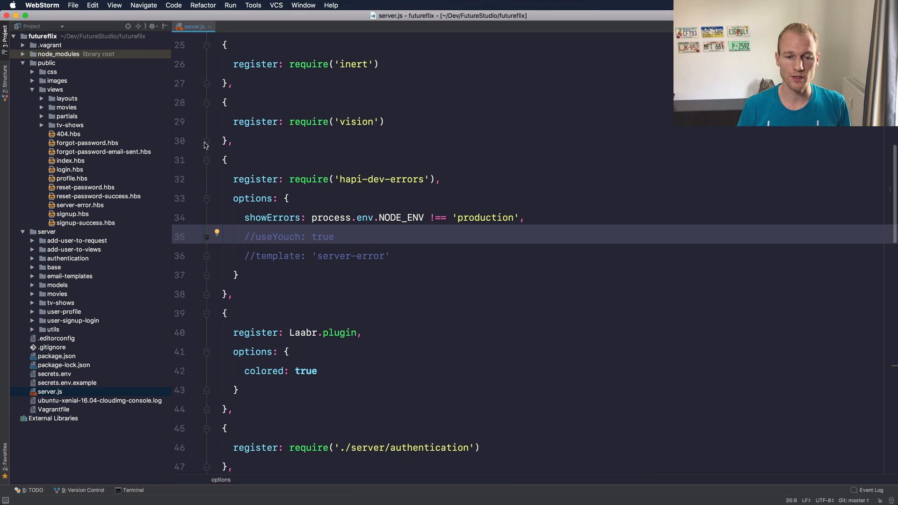
Inspect server.js's hapi-dev-errors register call and its showErrors option line.
click(285, 148)
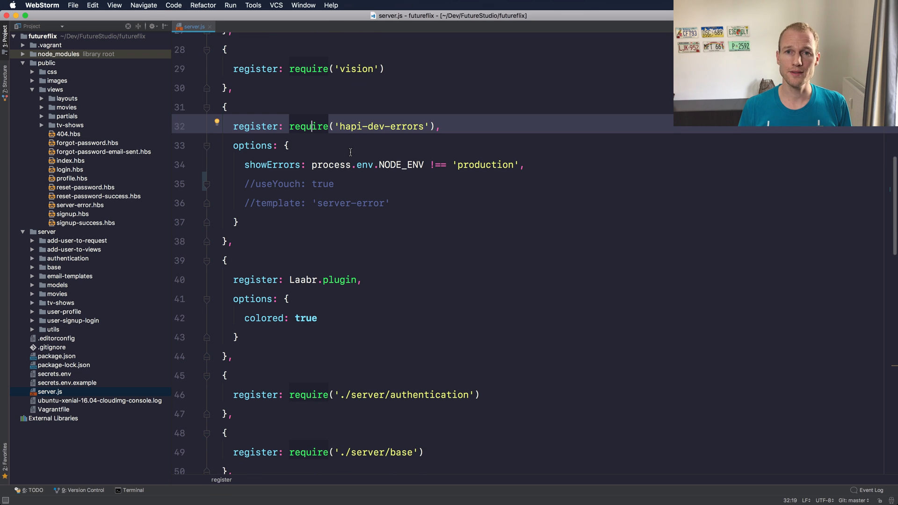
click(293, 165)
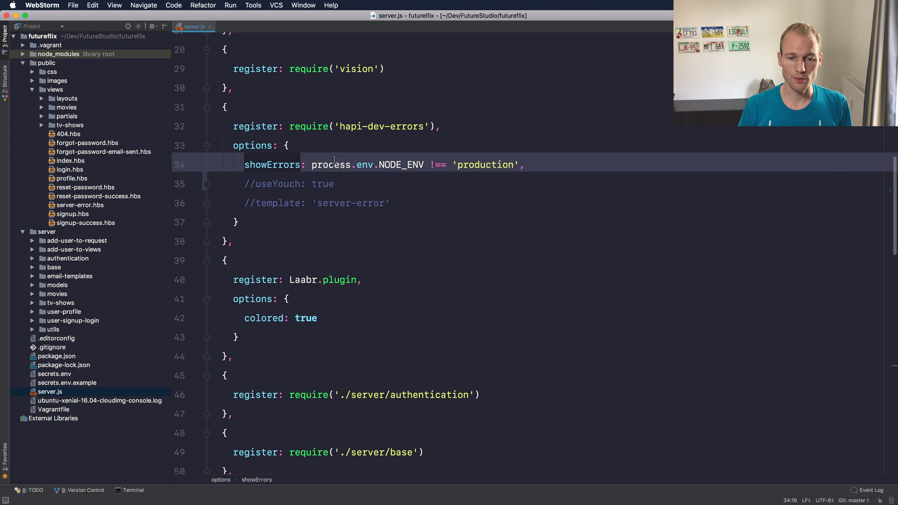
click(331, 165)
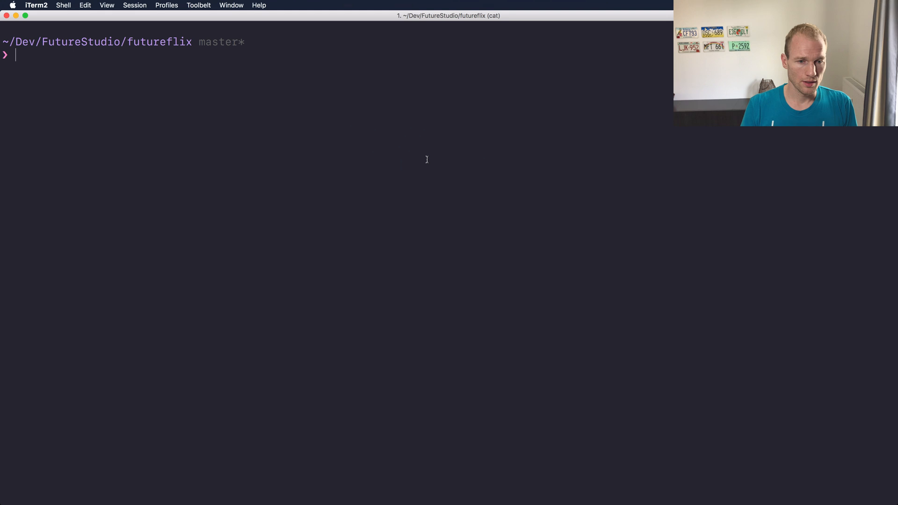
Run 'supervisor server' in the futureflix project folder.
text(supervisor server)
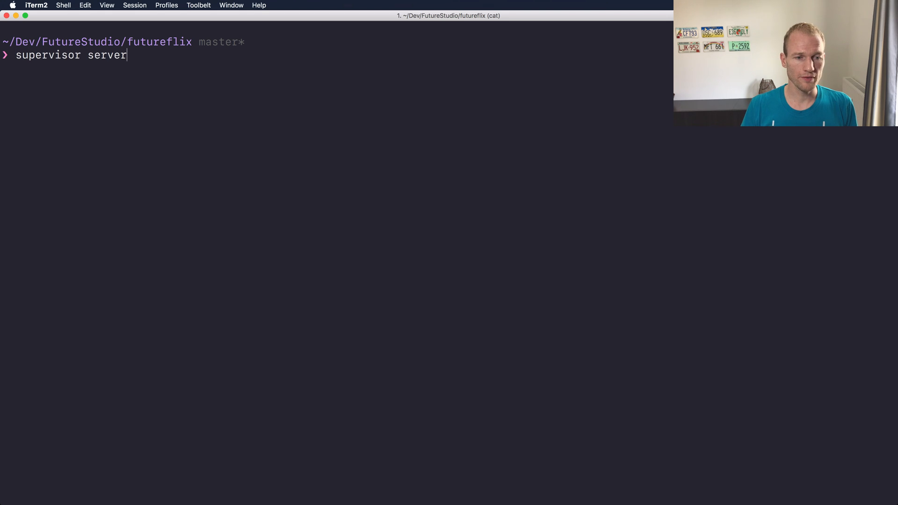
key(Return)
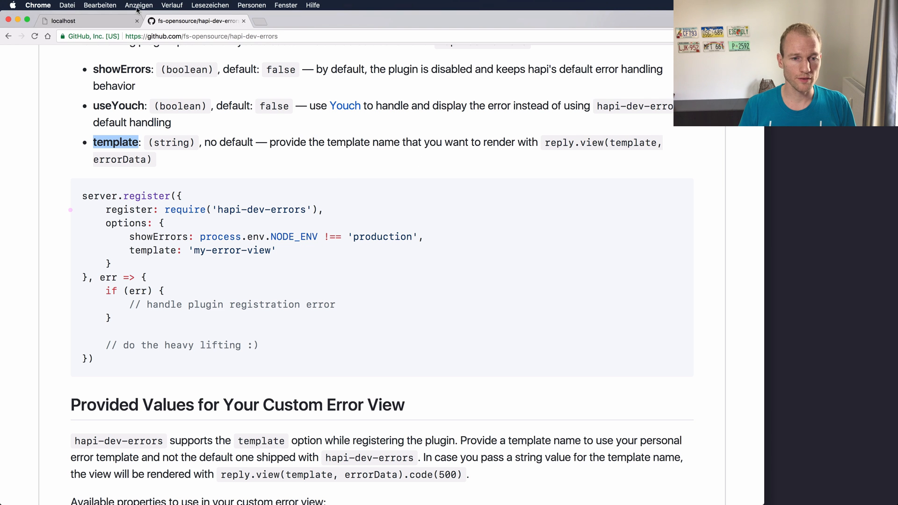
Reload localhost:3000 until the Futureflix welcome page appears, then return to WebStorm.
click(86, 21)
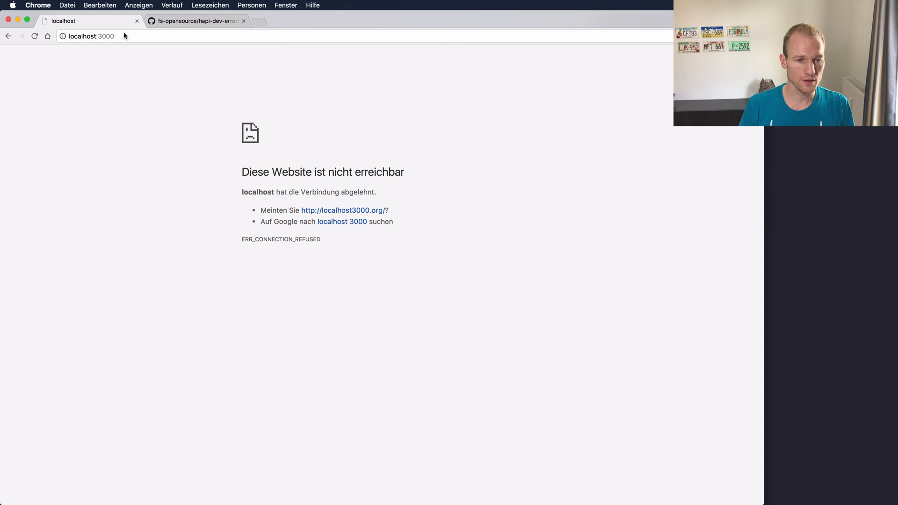
click(34, 36)
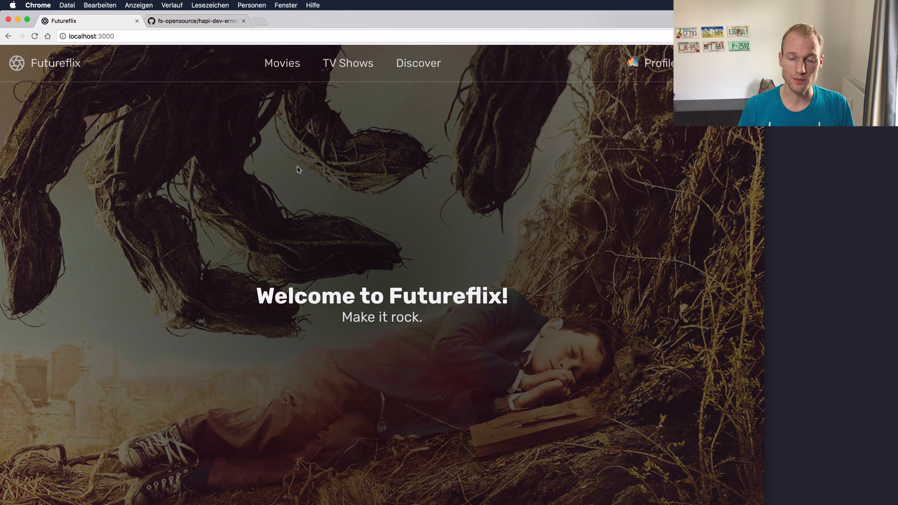
text(web)
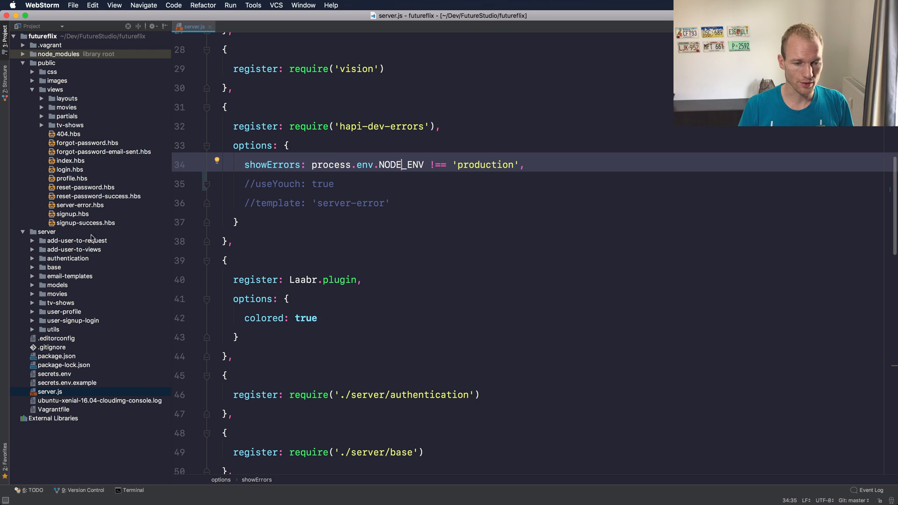
Chain .test() onto reply.view(...) on line 13 of server/base/handler.js, then return to server.js.
click(54, 267)
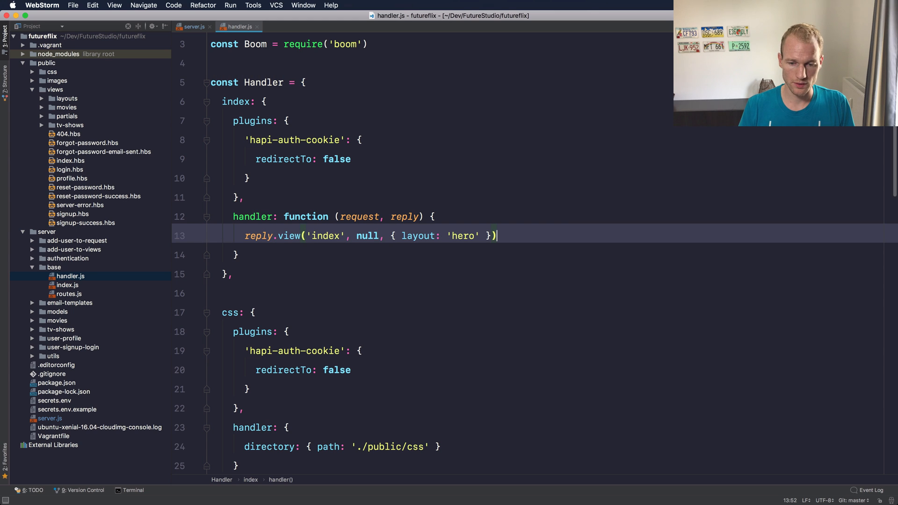
text(.test)
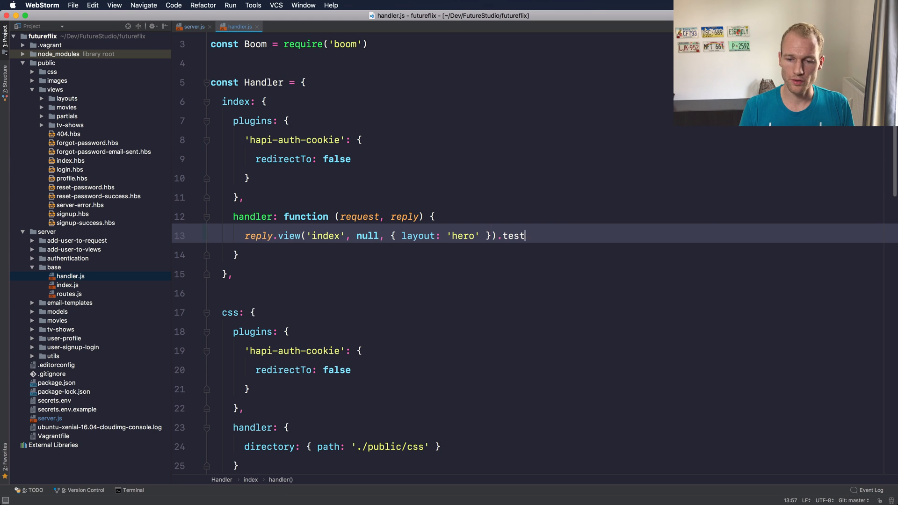
text(())
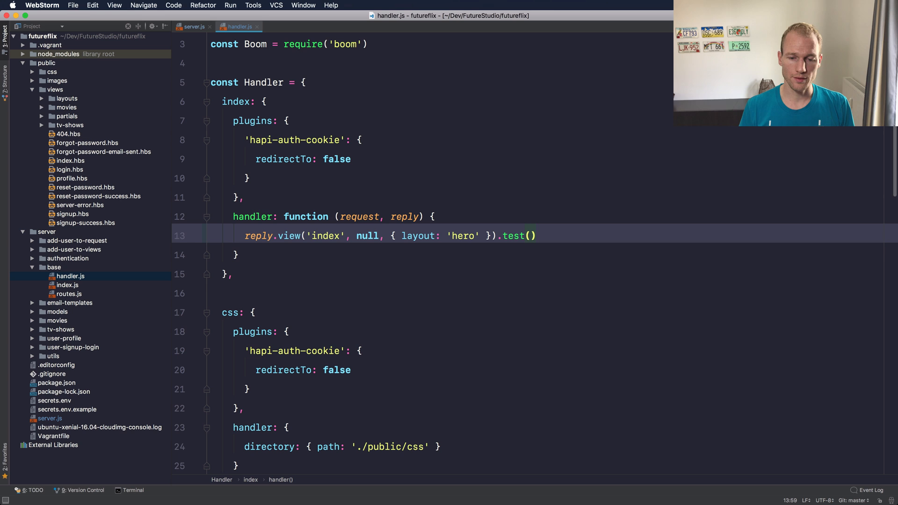
text(it)
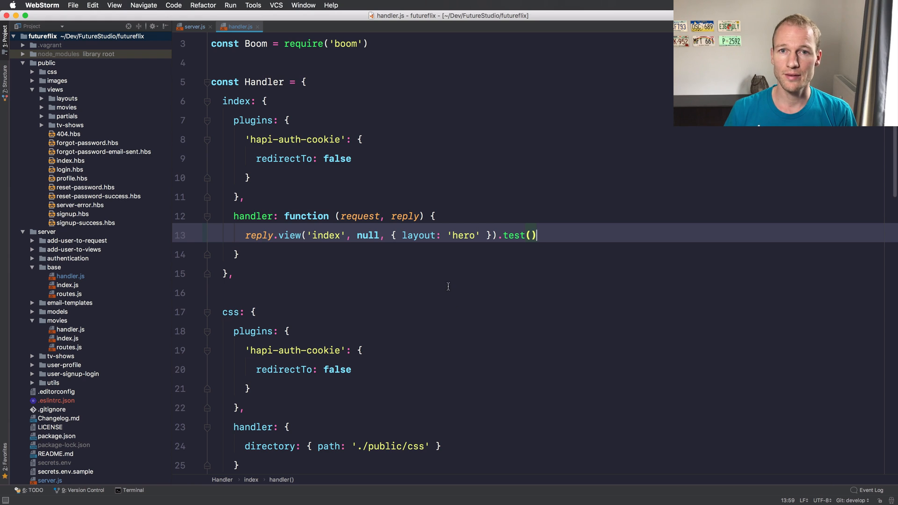
mouse_move(326, 190)
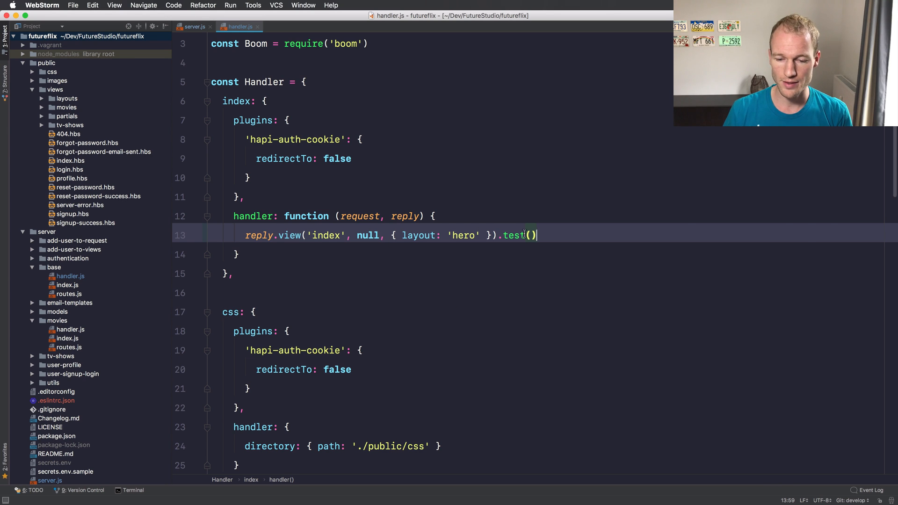
click(193, 26)
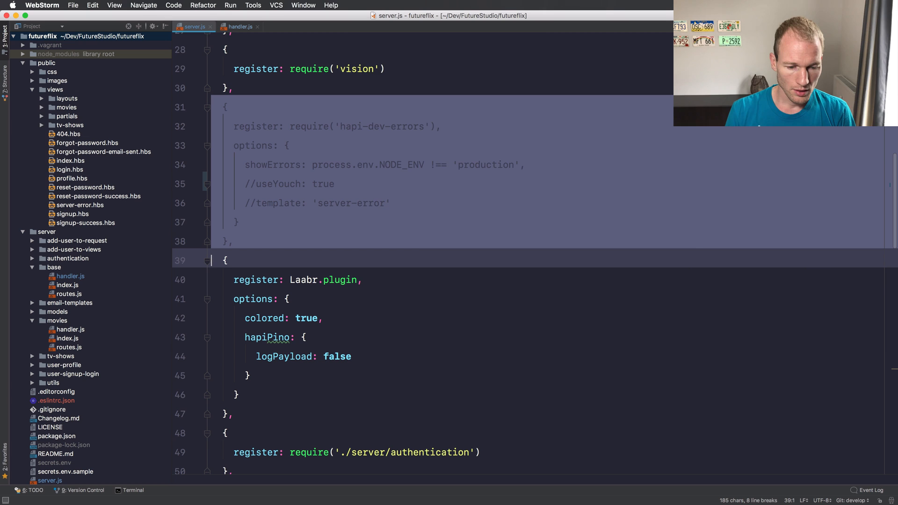
Line-comment the selected hapi-dev-errors block (lines 31–38) in server.js via Search Everywhere.
text(comment)
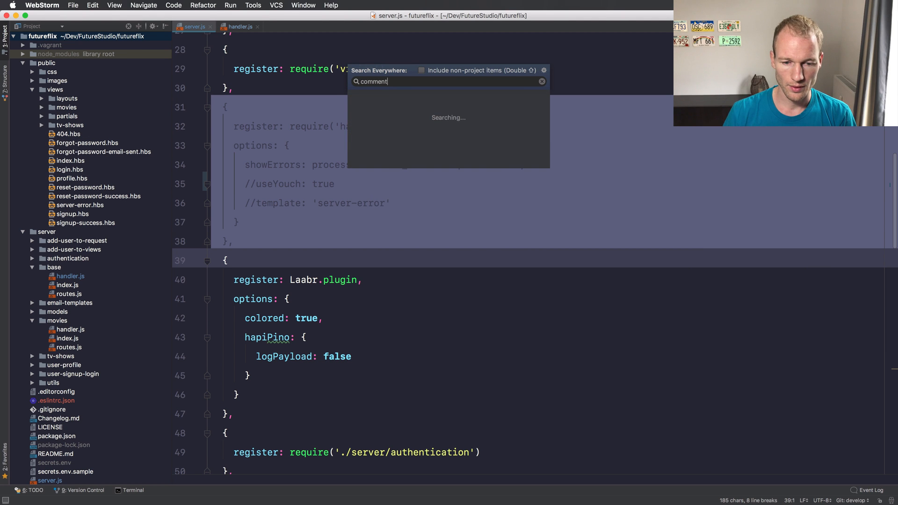
key(escape)
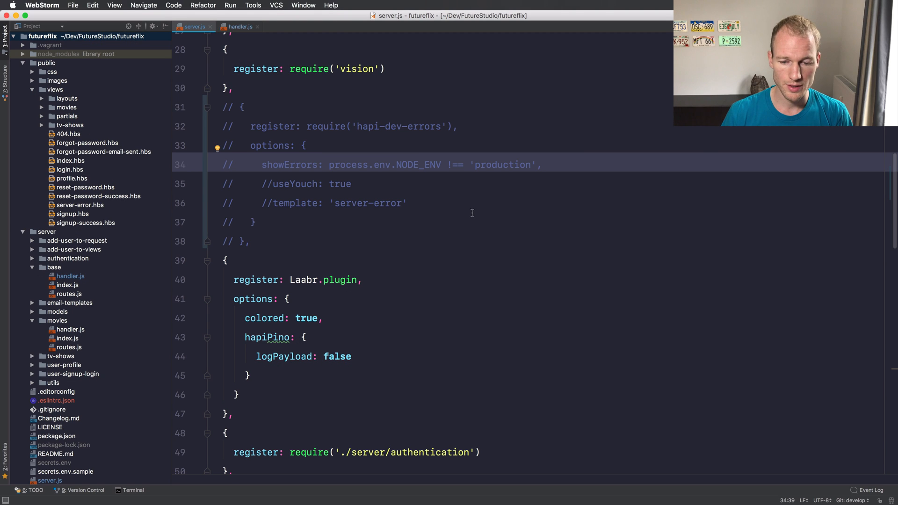
click(239, 26)
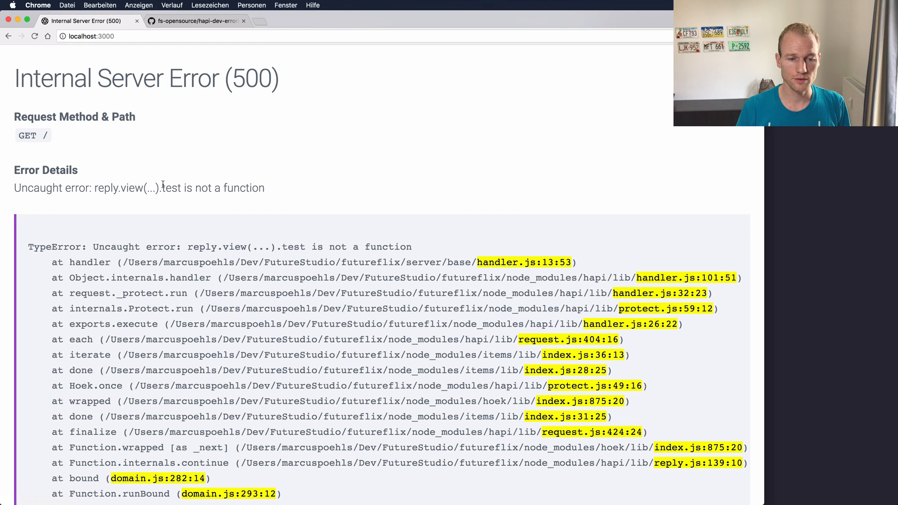
mouse_move(217, 210)
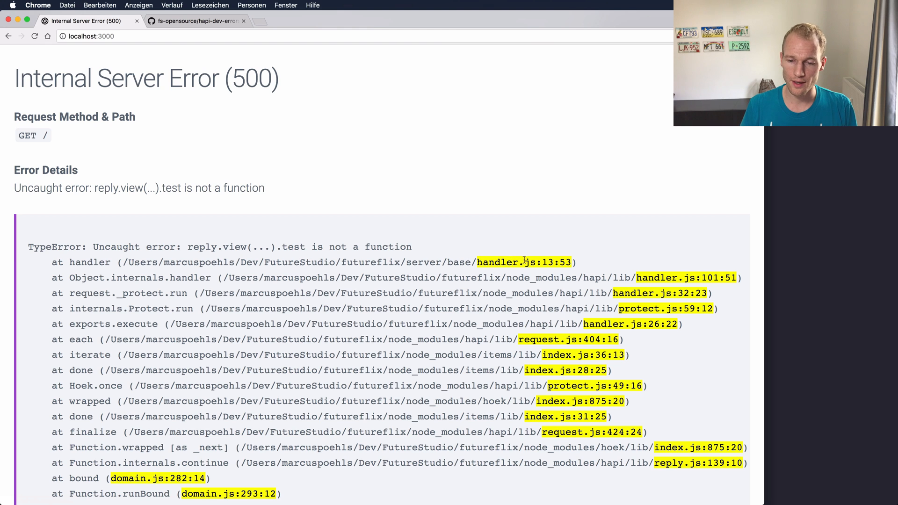
Return to the base handler.js editor with the failing .test() call.
key(cmd+f)
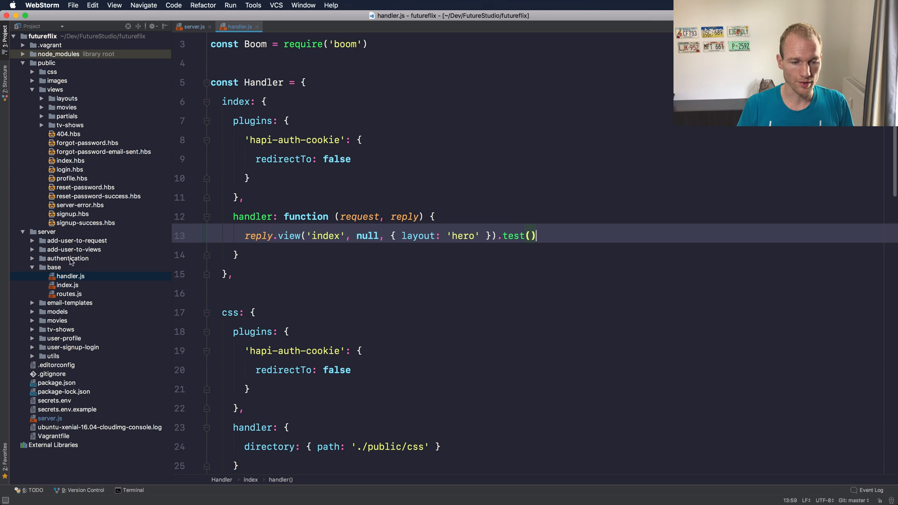
click(53, 267)
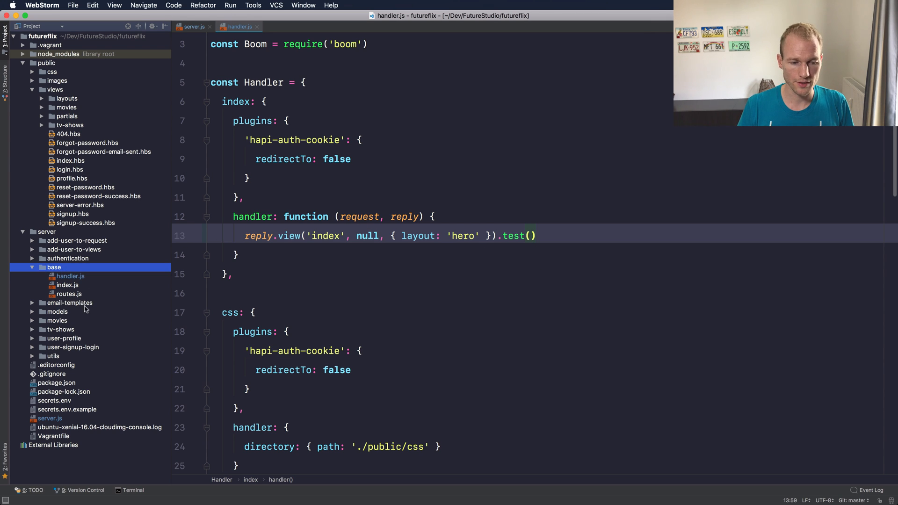
click(71, 276)
text(c)
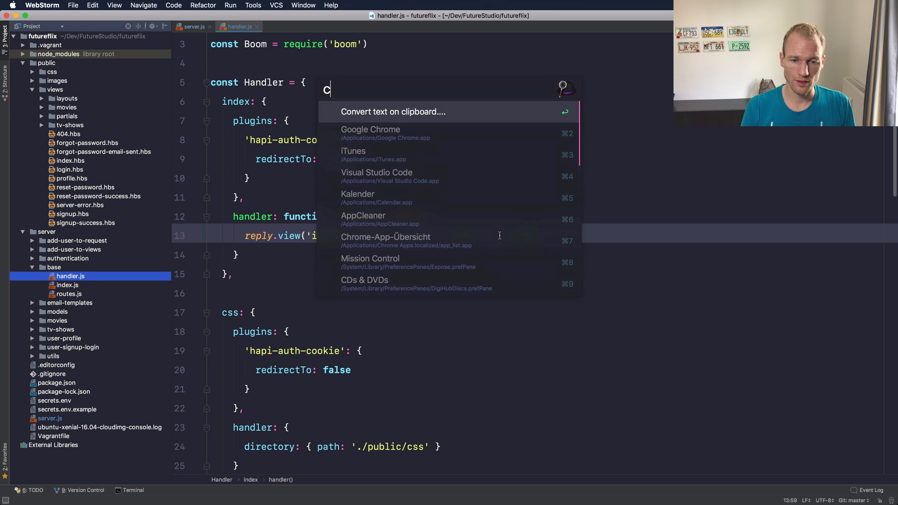
click(370, 134)
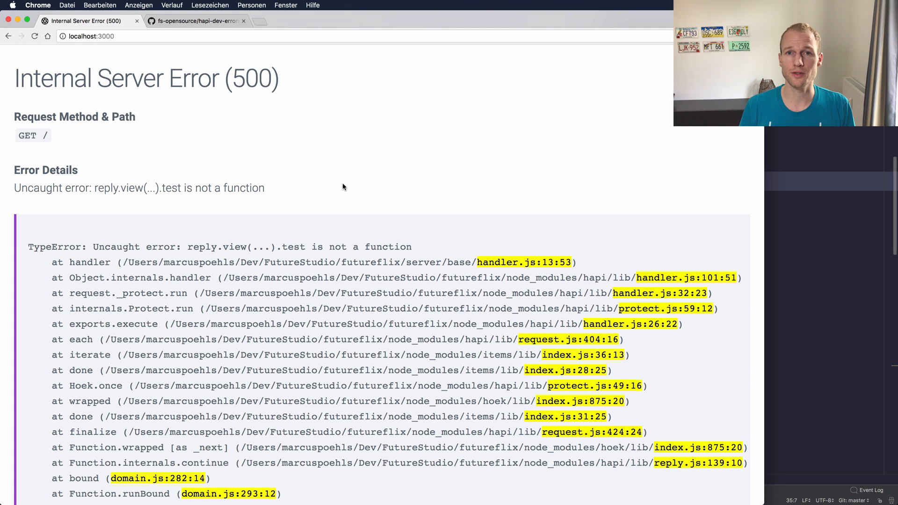
Reload the Youch error page and highlight 'test' in the handler.js:13:53 code snippet.
click(34, 36)
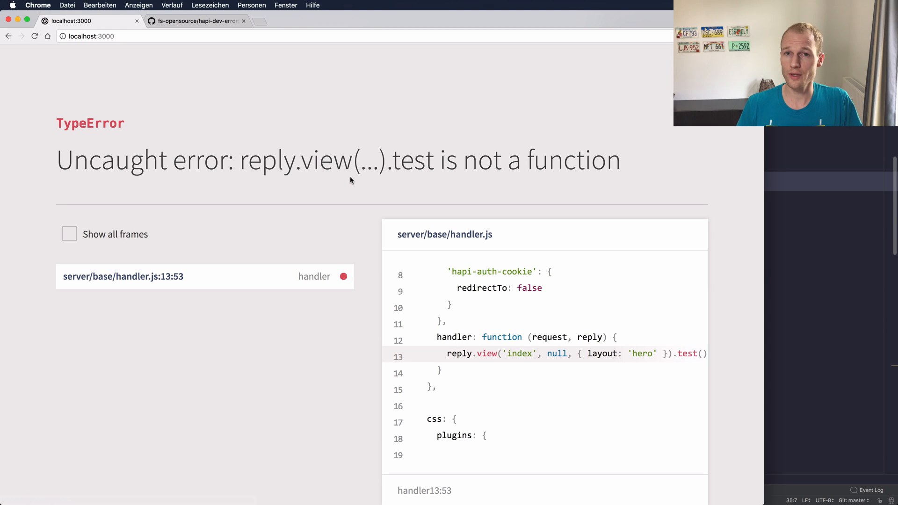
scroll(down, 3)
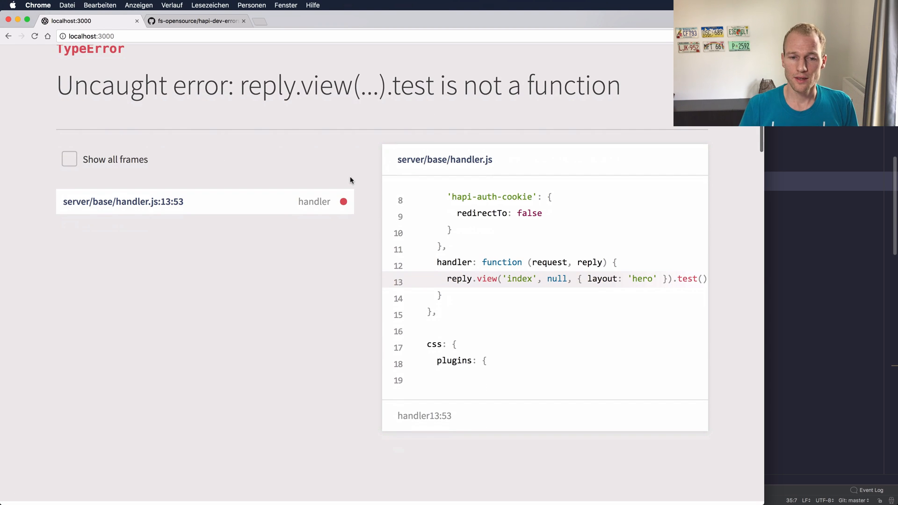
scroll(up, 3)
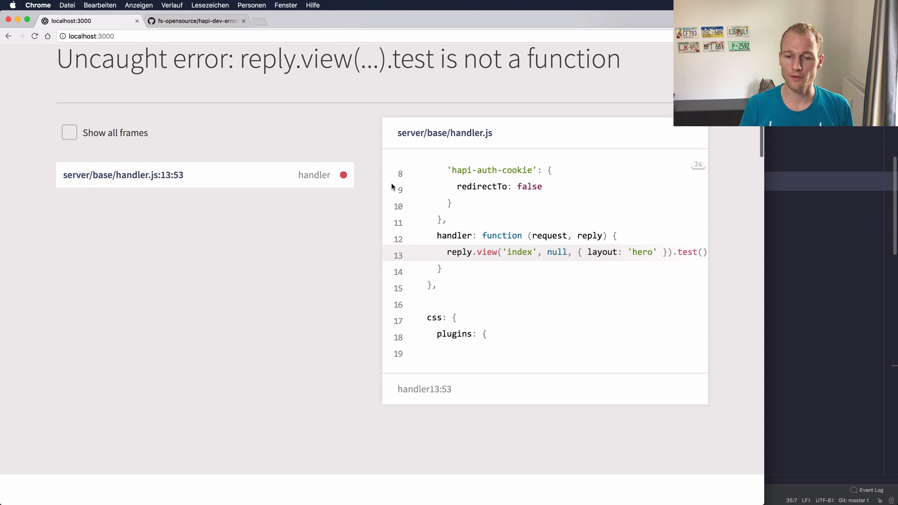
mouse_move(474, 232)
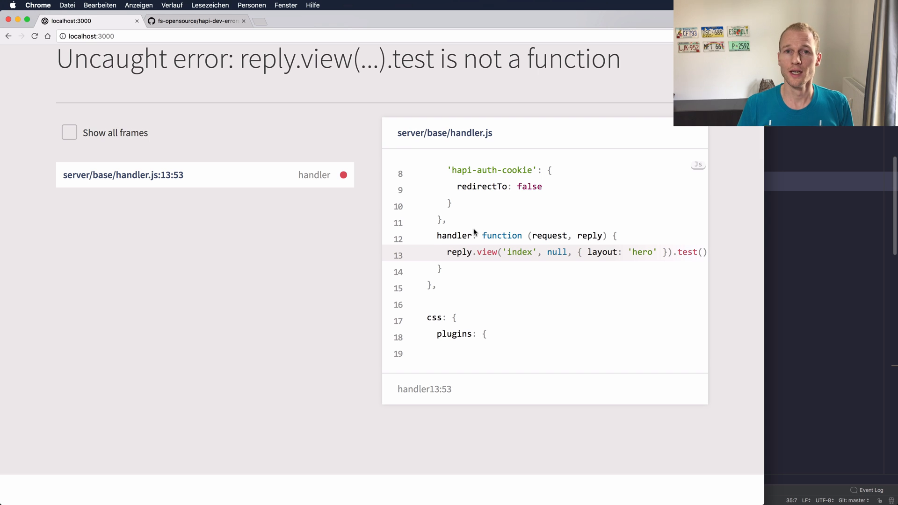
scroll(down, 3)
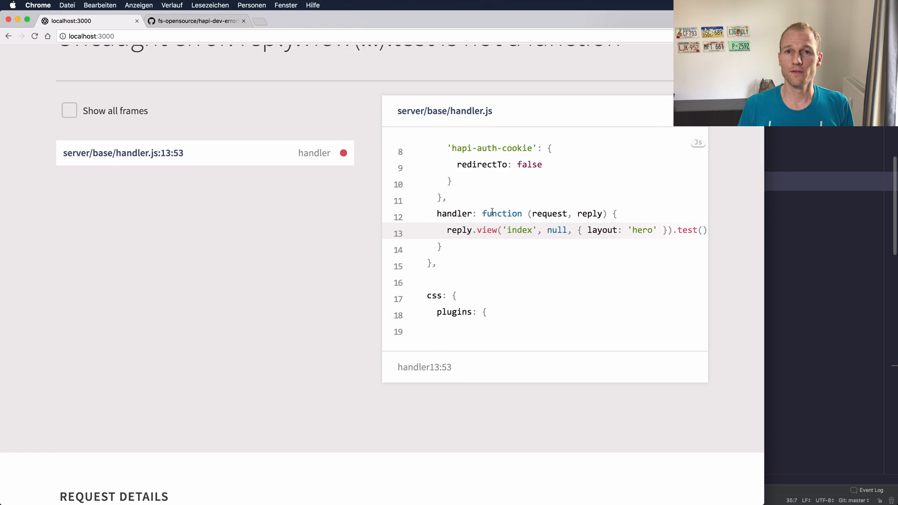
scroll(up, 3)
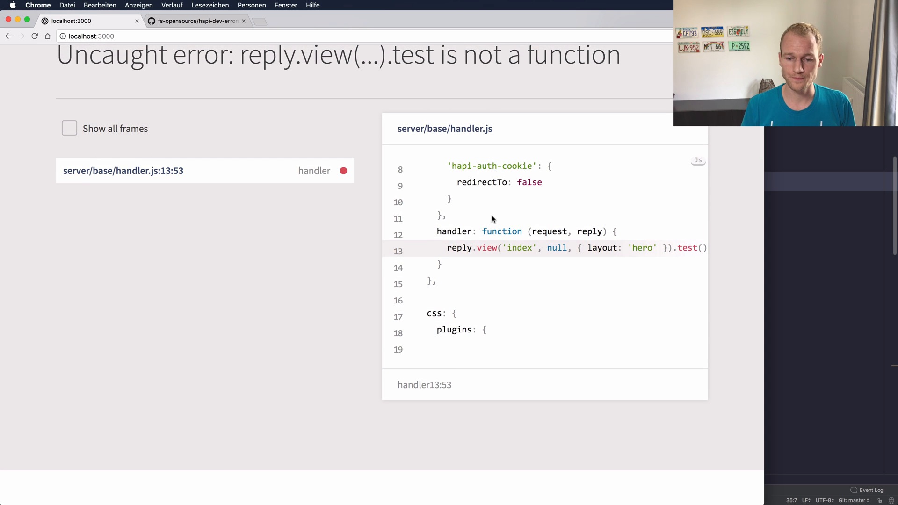
mouse_move(517, 258)
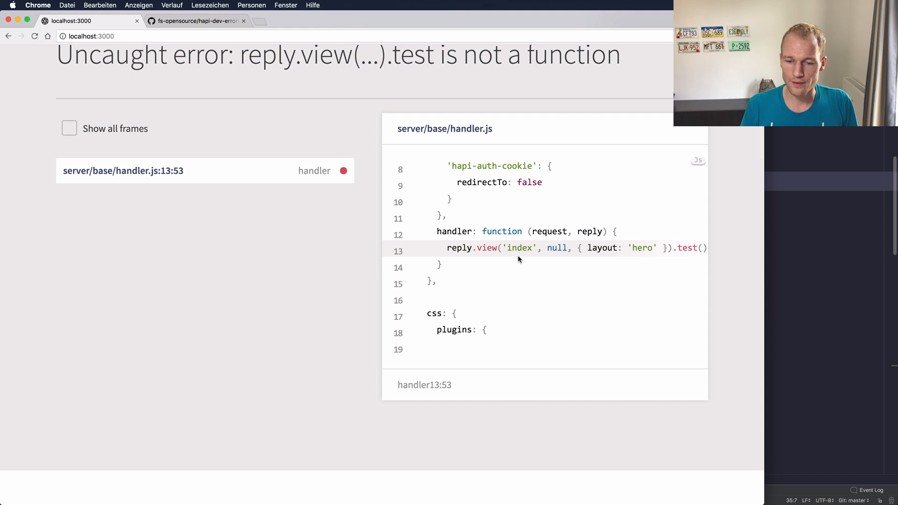
mouse_move(663, 260)
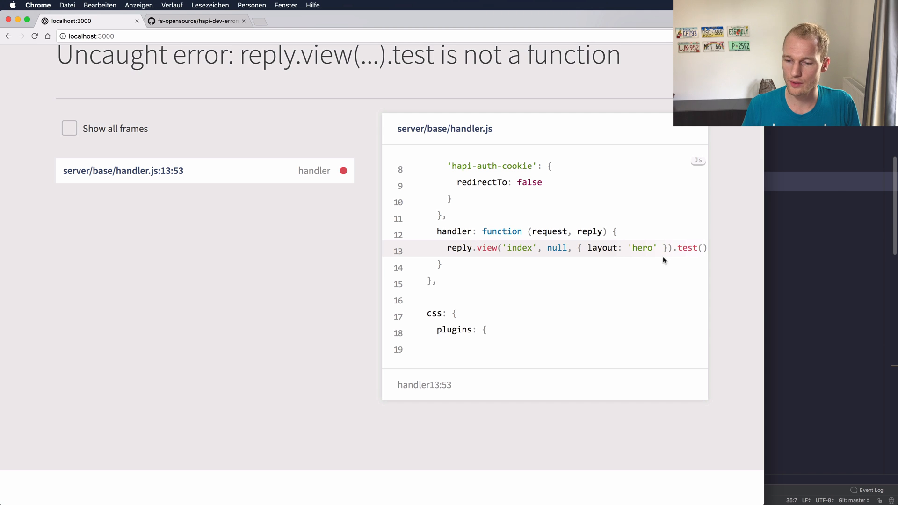
double_click(687, 247)
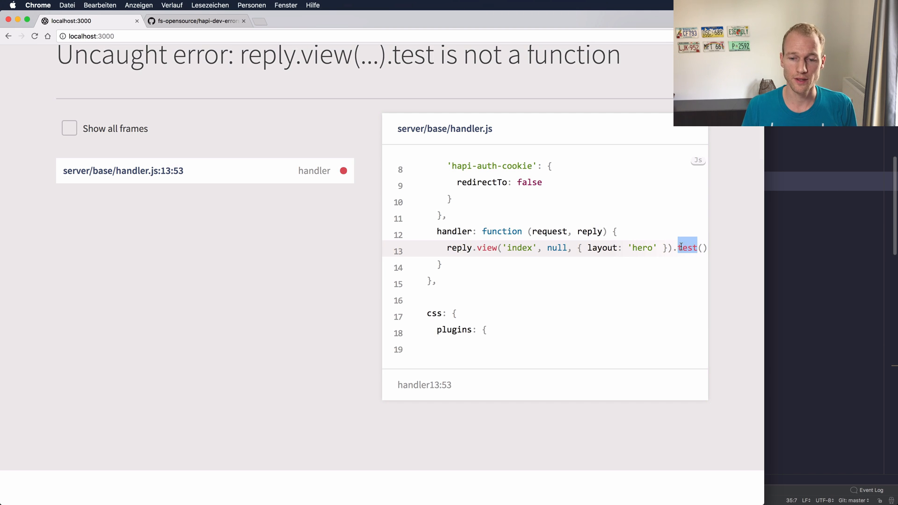
scroll(down, 3)
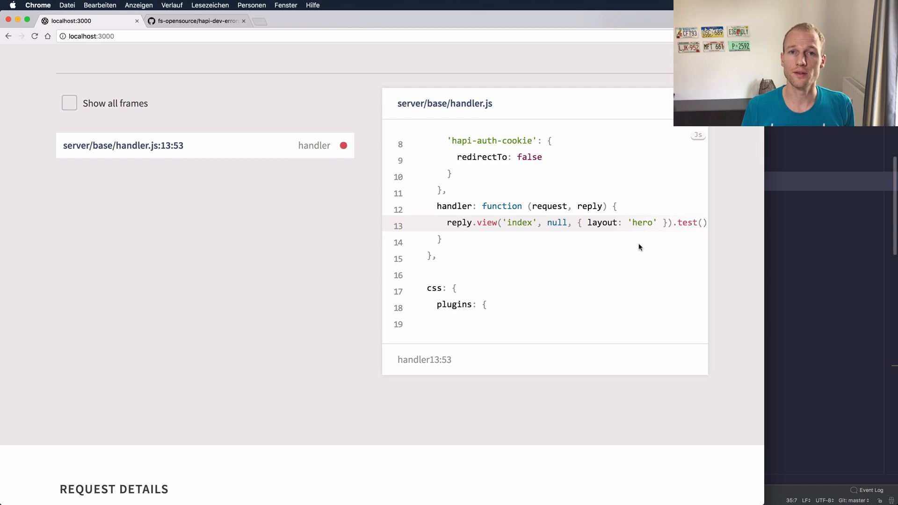
mouse_move(146, 153)
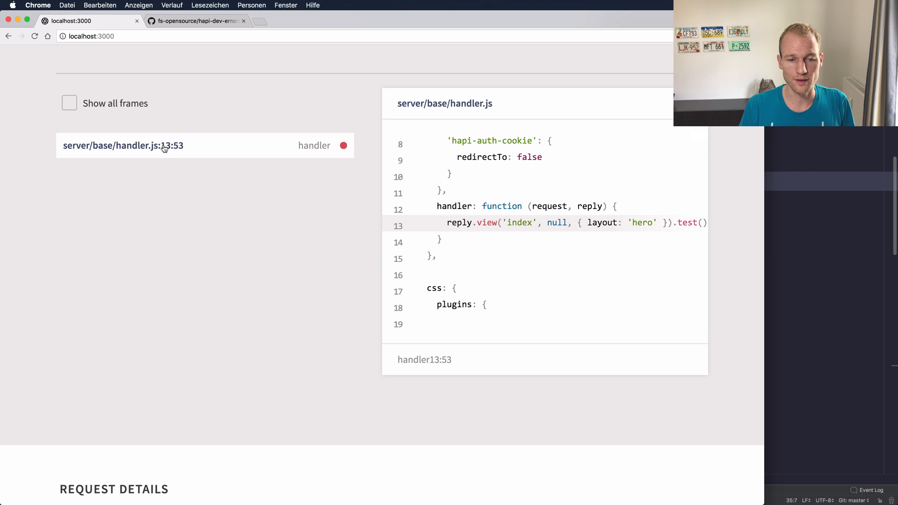
scroll(down, 3)
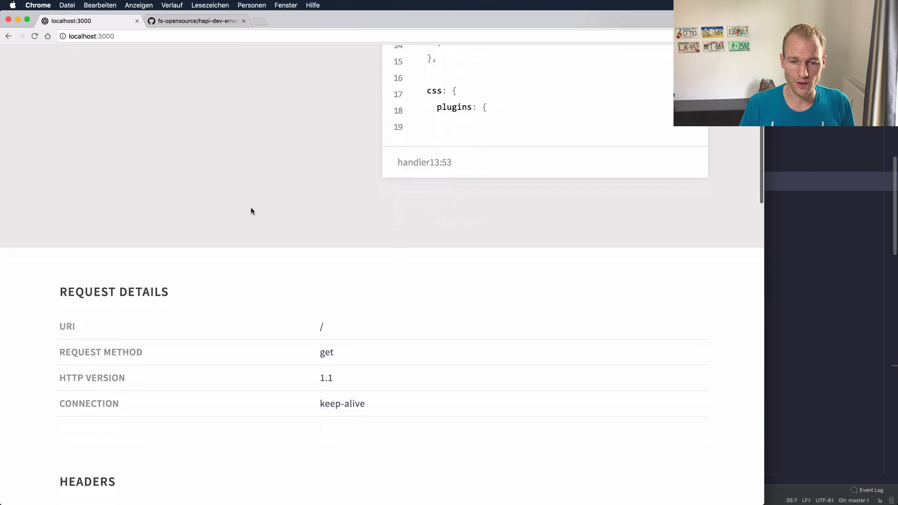
scroll(down, 3)
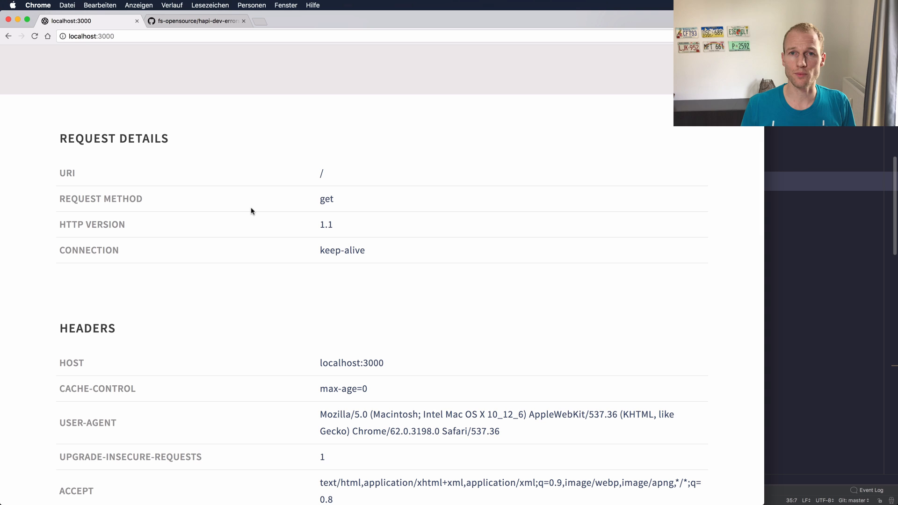
mouse_move(340, 182)
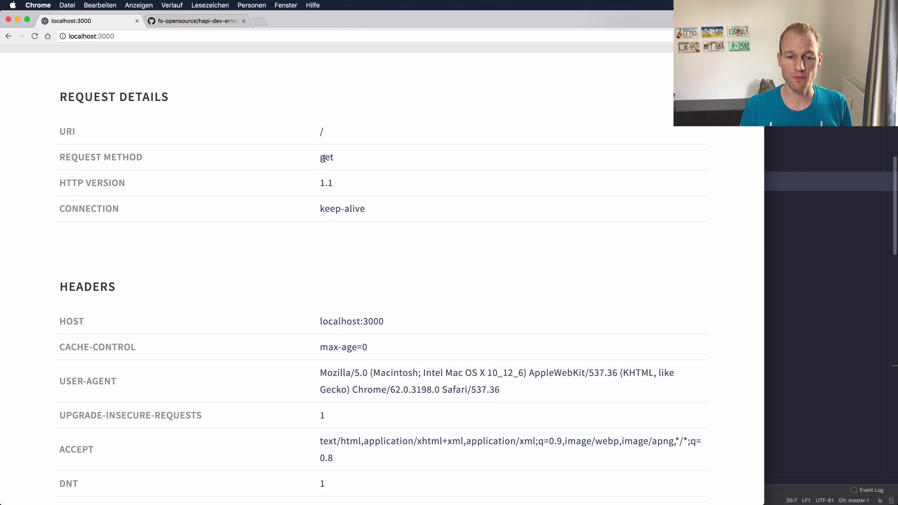
scroll(down, 3)
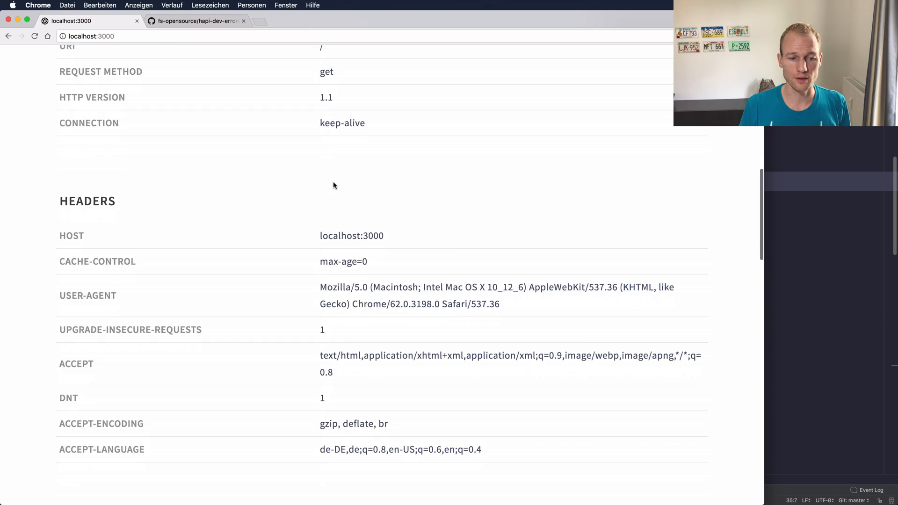
scroll(down, 3)
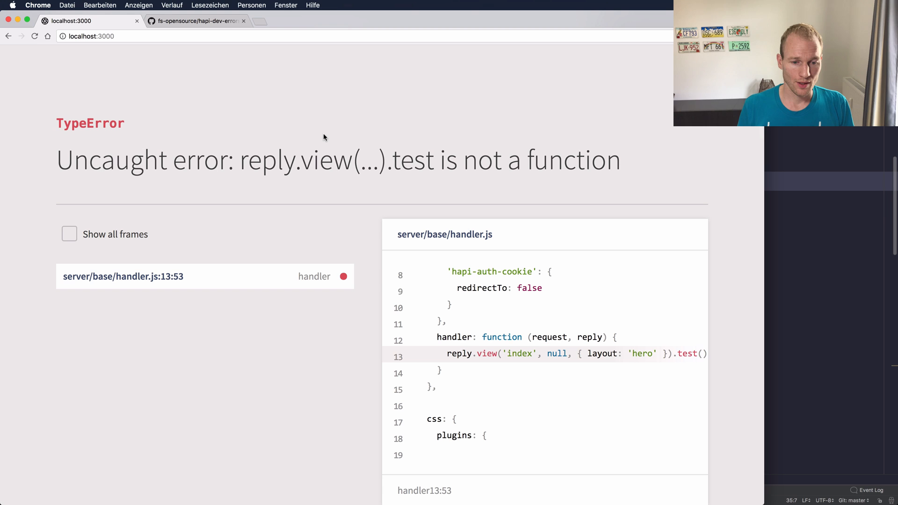
mouse_move(204, 44)
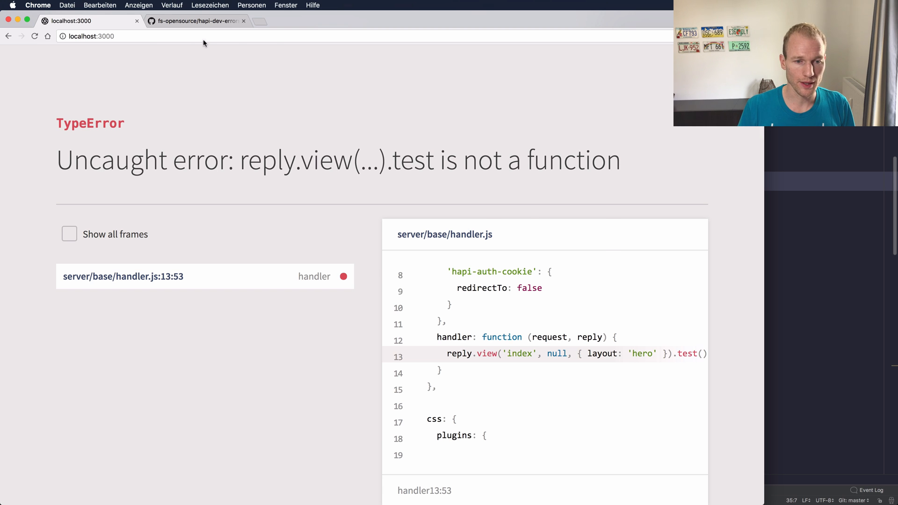
Show the server-error.hbs template in WebStorm, scrolled to its top.
click(195, 21)
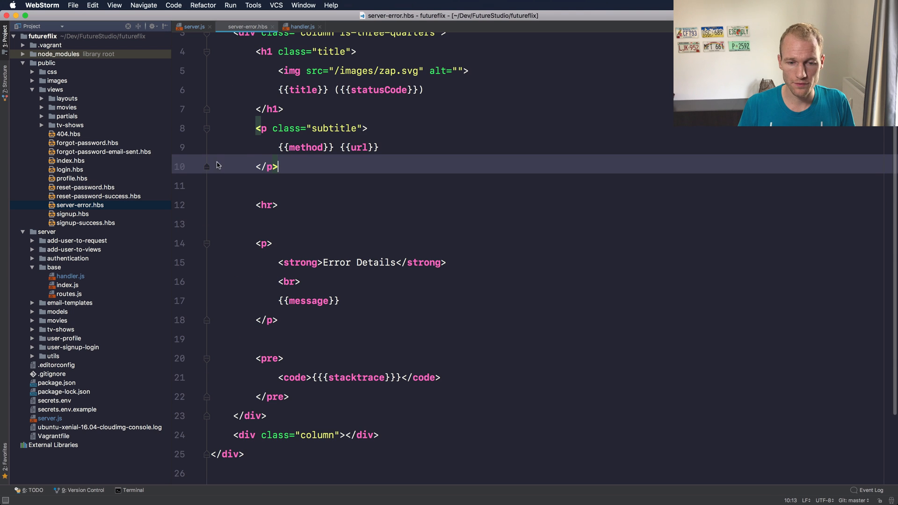
scroll(up, 3)
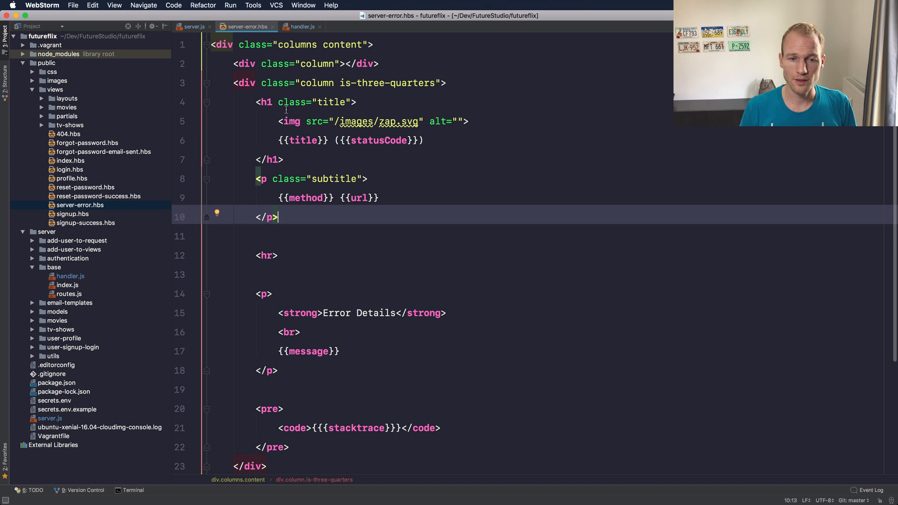
click(193, 26)
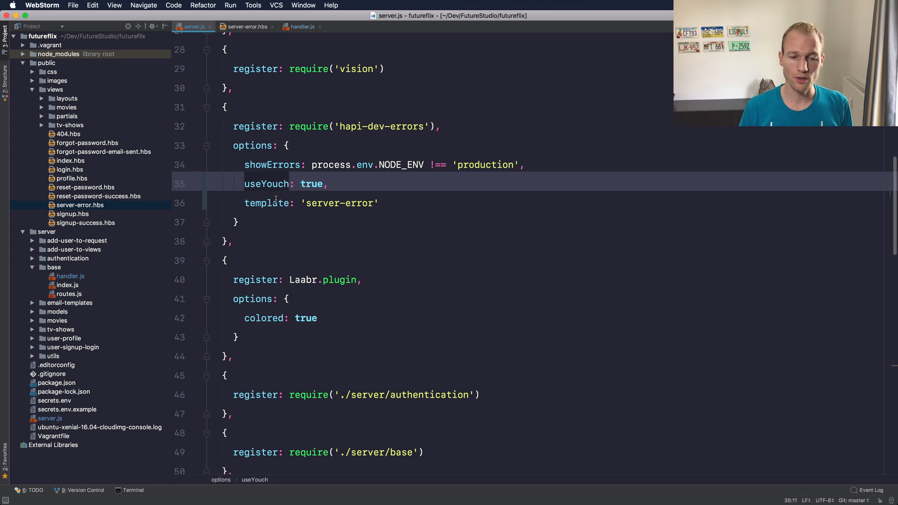
click(307, 202)
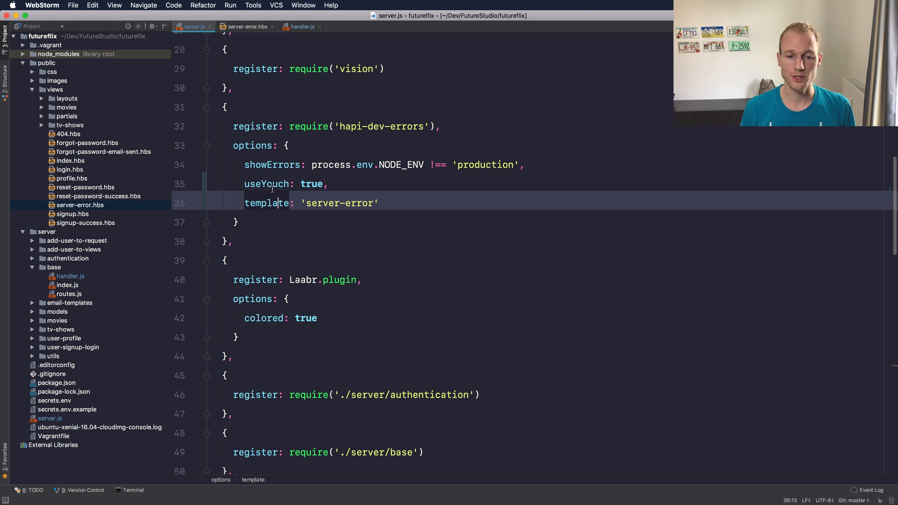
click(273, 165)
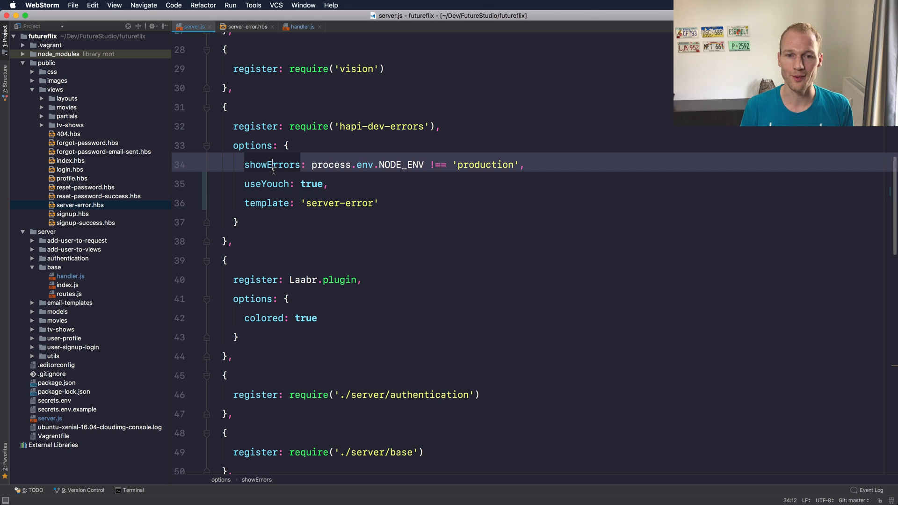
click(267, 183)
text(//)
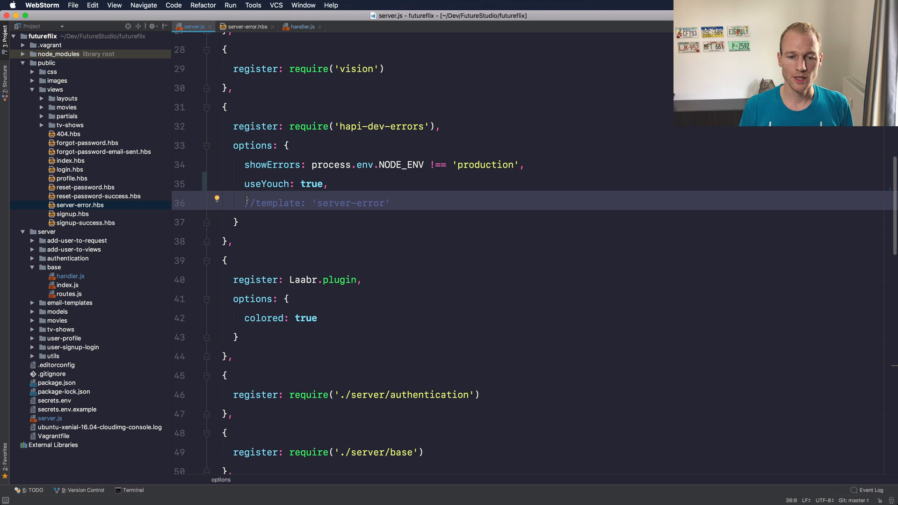
click(304, 183)
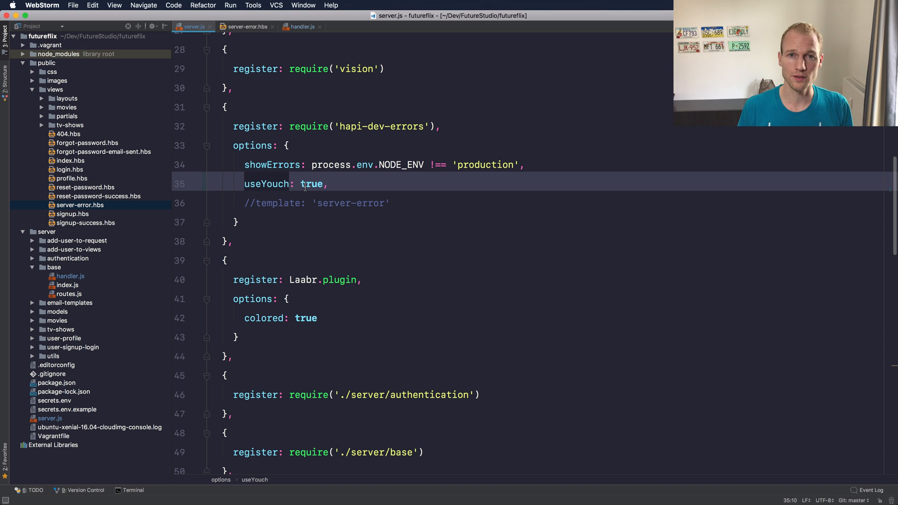
click(236, 222)
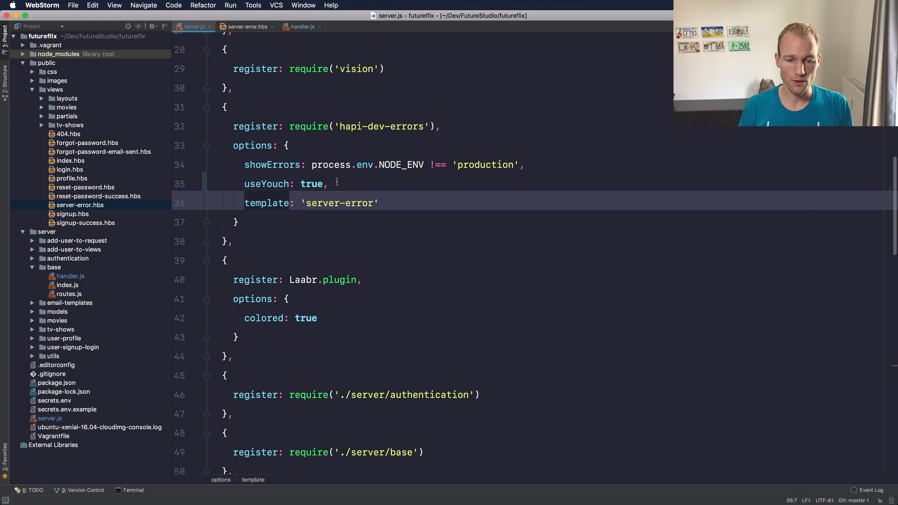
click(245, 184)
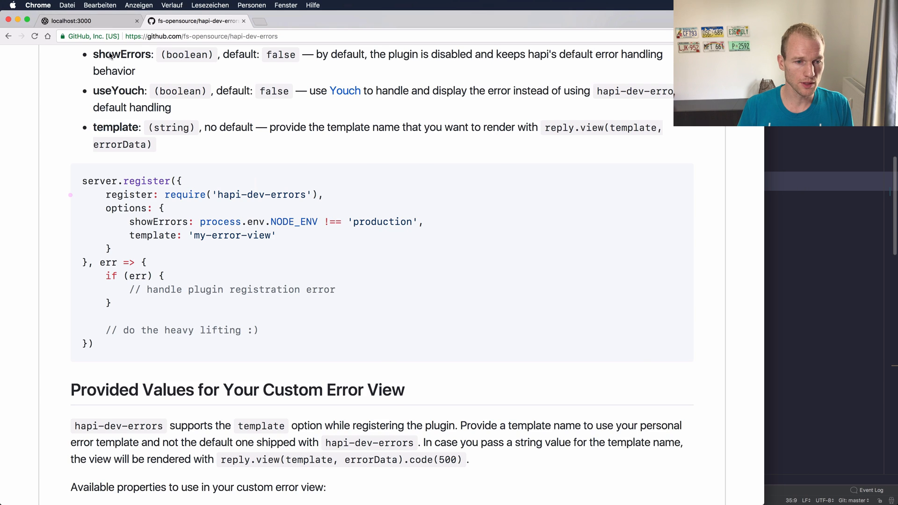
Reload localhost:3000 in Chrome to render the custom Internal Server Error (500) page.
click(86, 21)
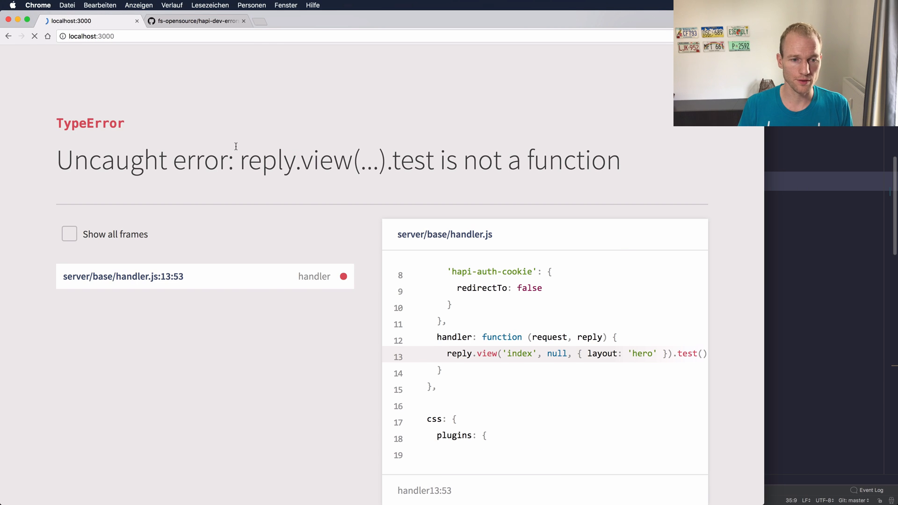
click(34, 36)
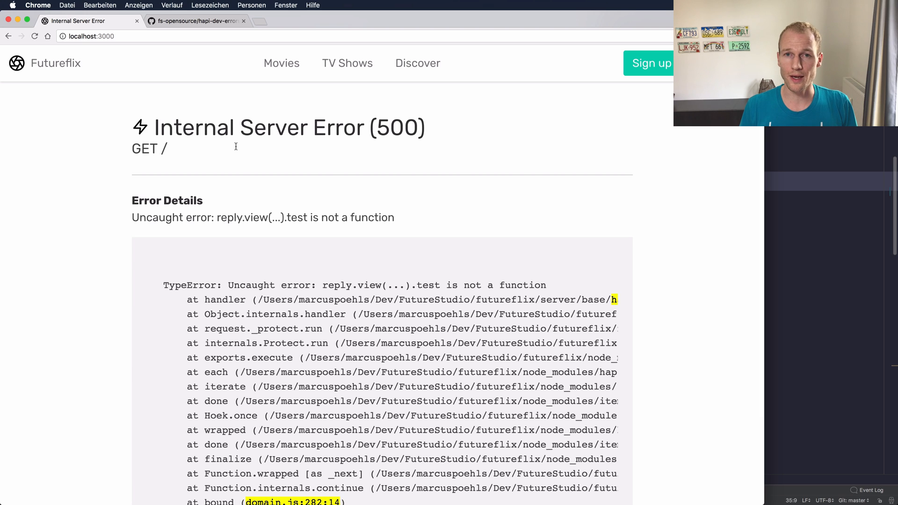
mouse_move(170, 98)
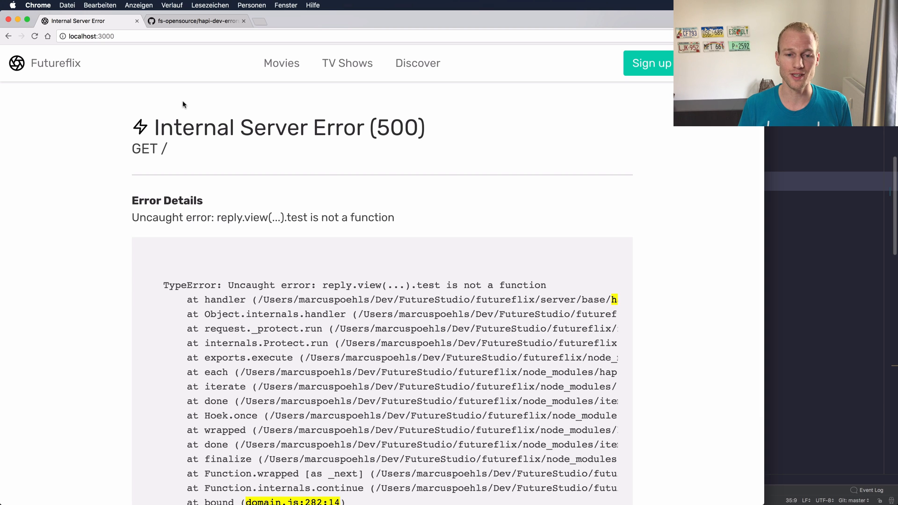
scroll(down, 3)
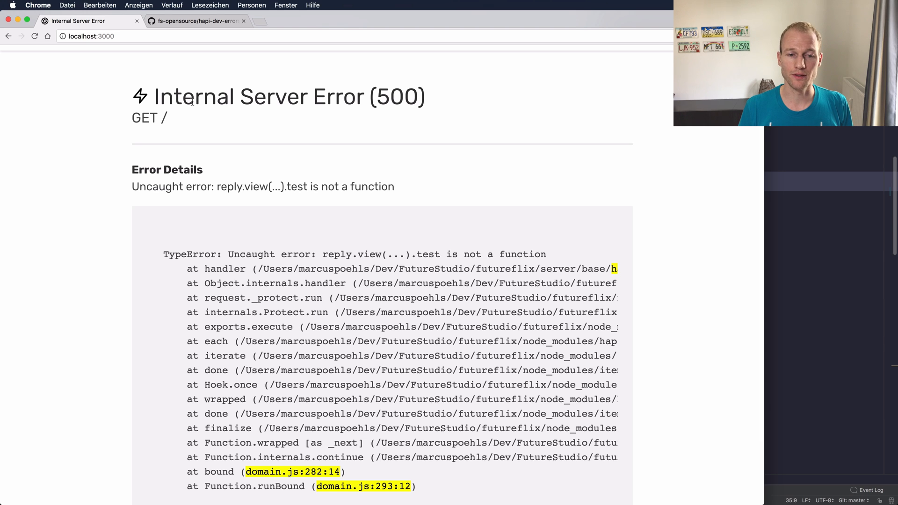
double_click(149, 118)
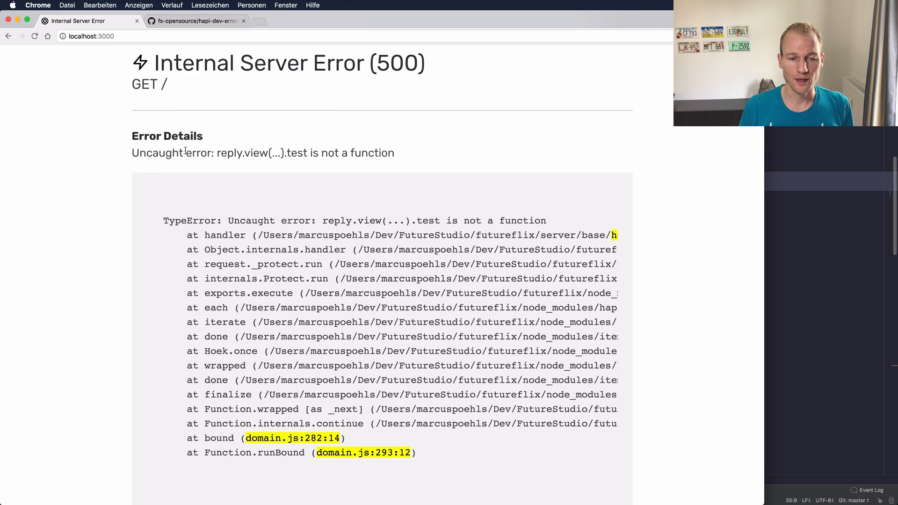
double_click(296, 153)
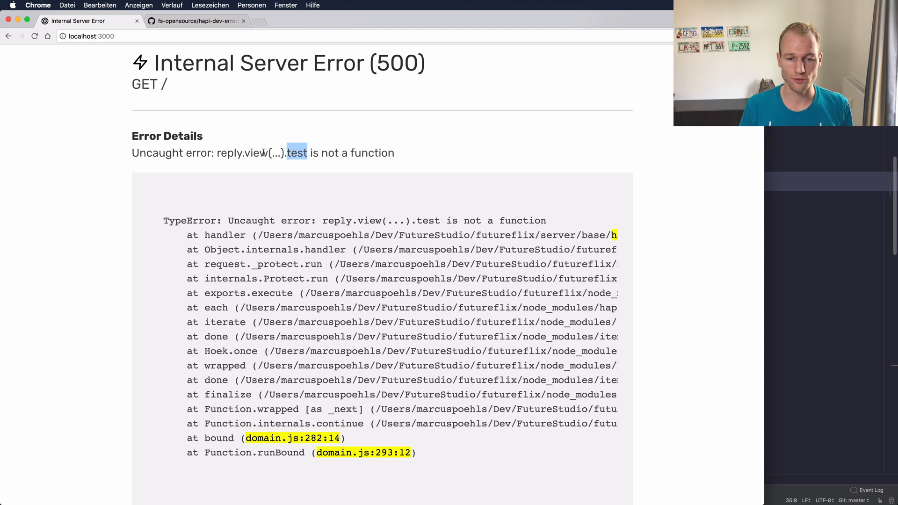
scroll(down, 3)
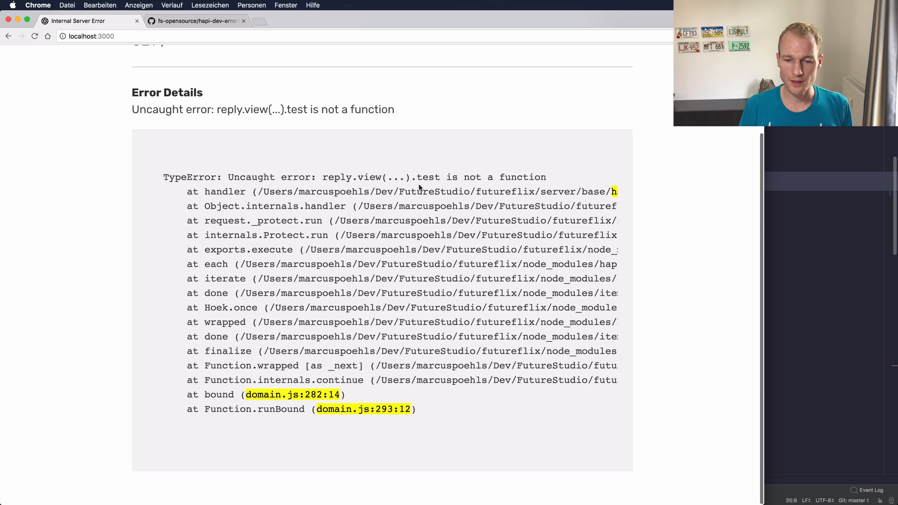
scroll(right, 3)
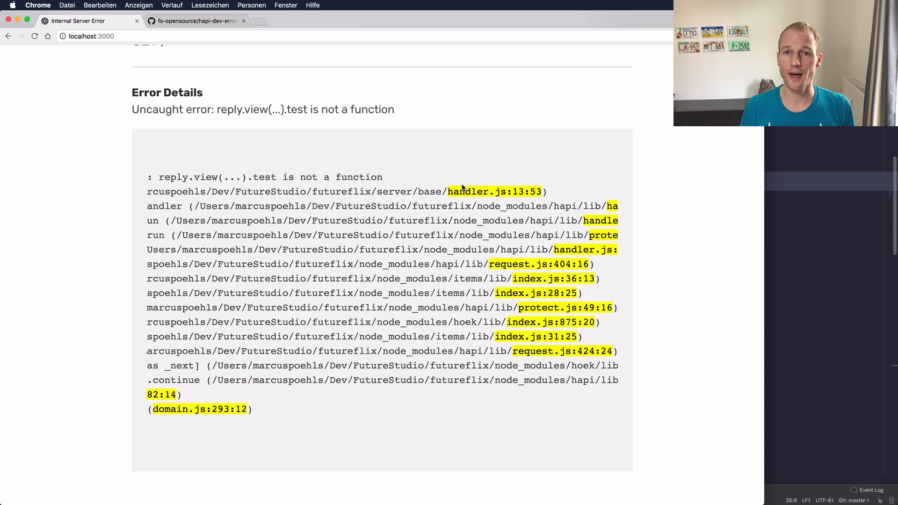
scroll(right, 3)
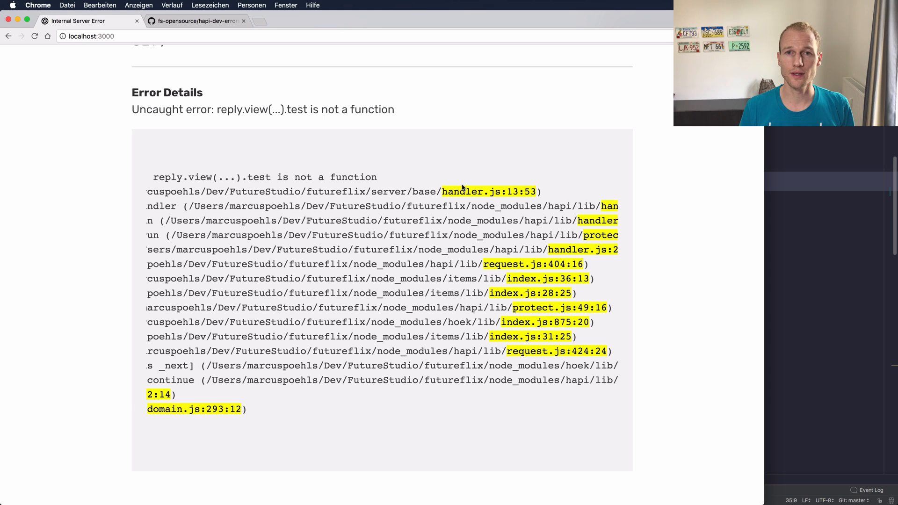
scroll(right, 3)
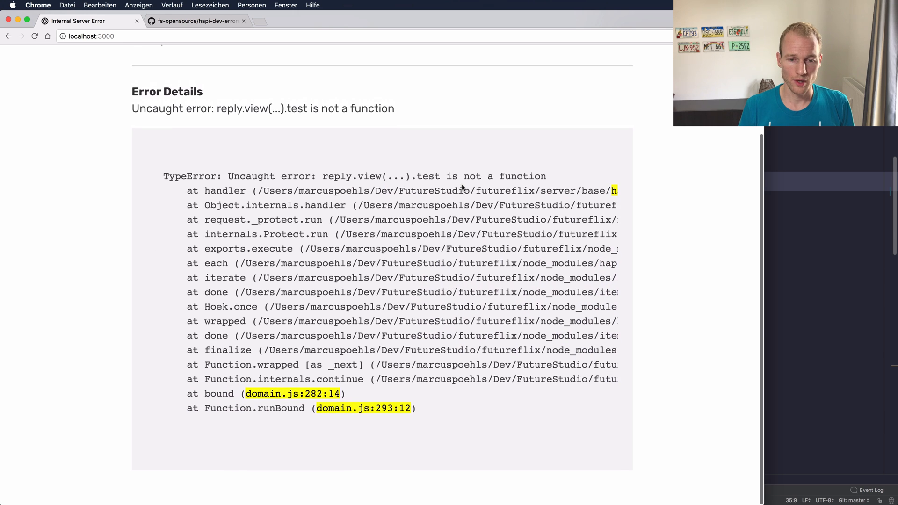
scroll(up, 3)
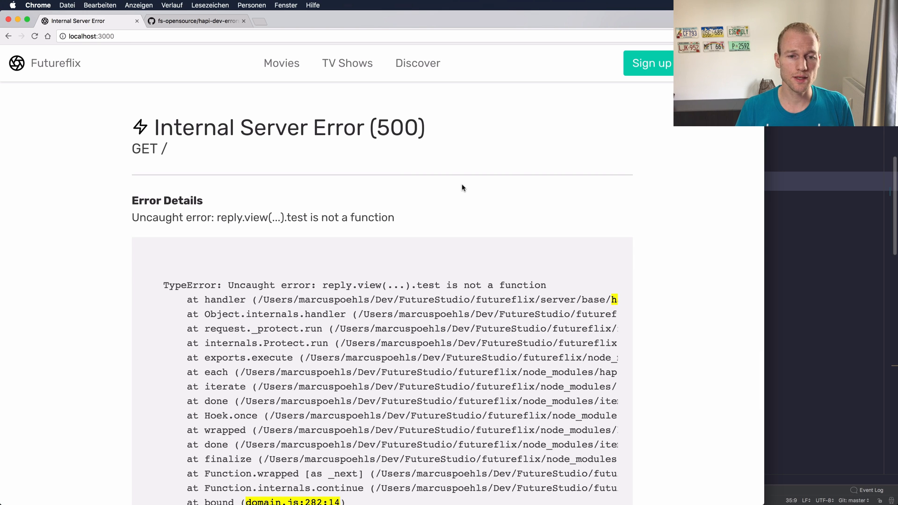
Scroll the hapi-dev-errors README to the custom error view properties list, highlighting code(500).
click(194, 21)
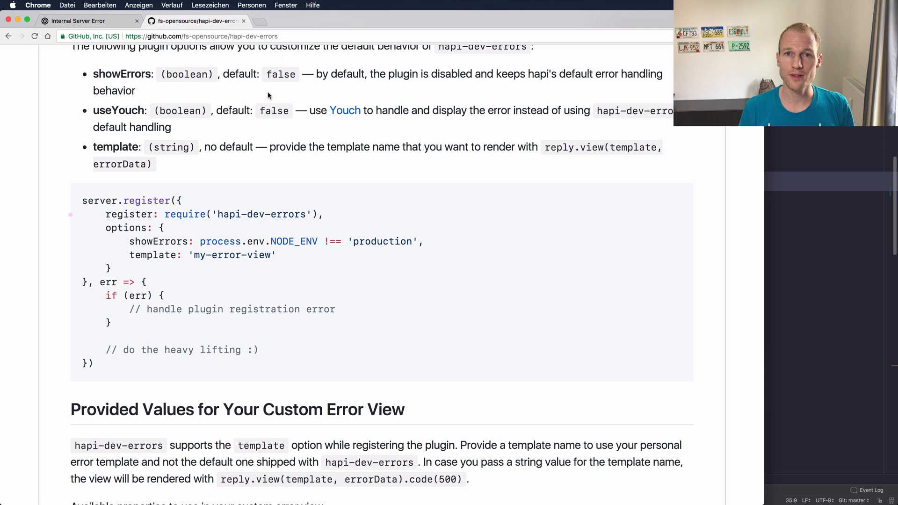
scroll(down, 3)
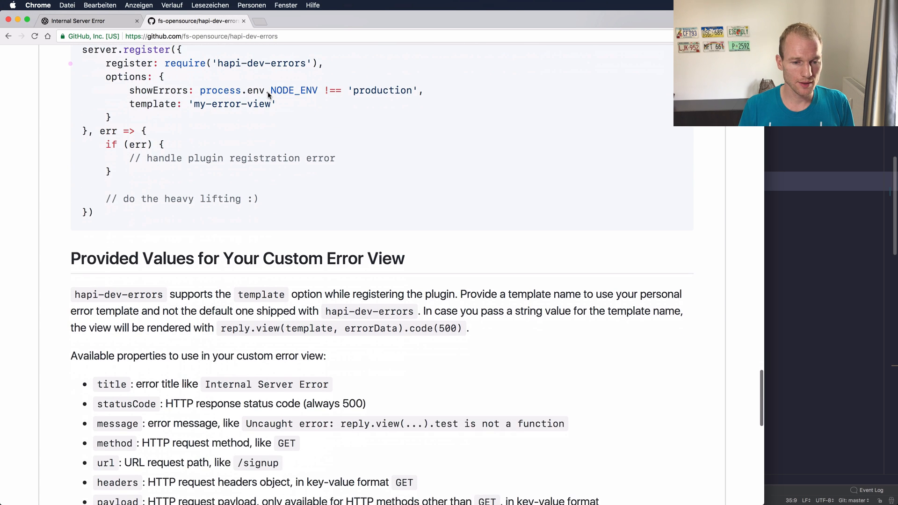
scroll(down, 3)
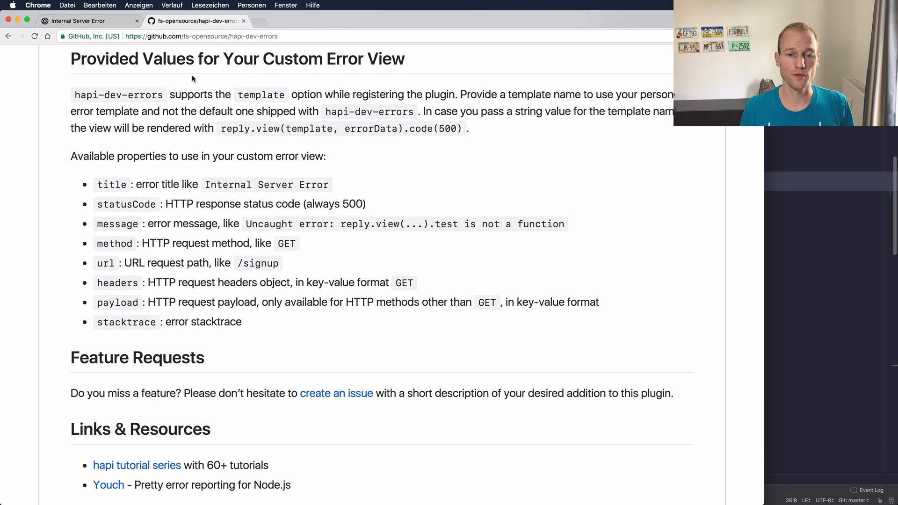
scroll(down, 3)
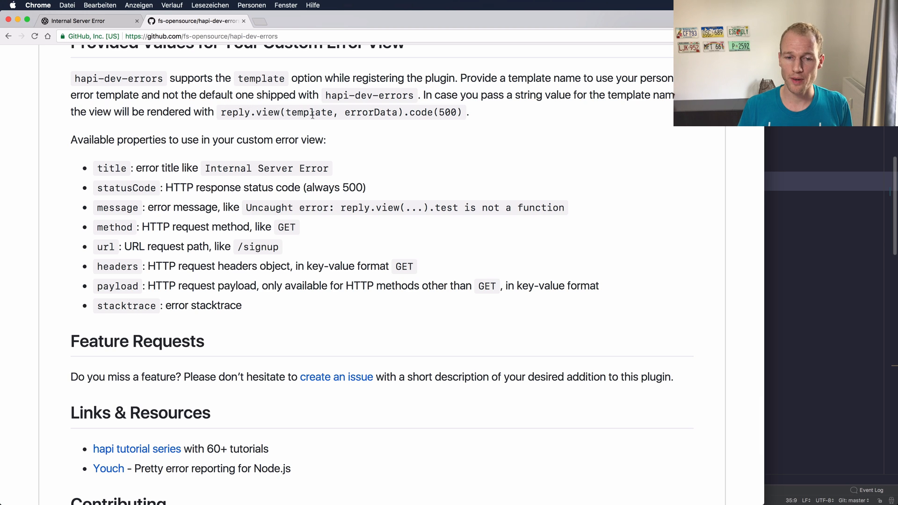
double_click(370, 112)
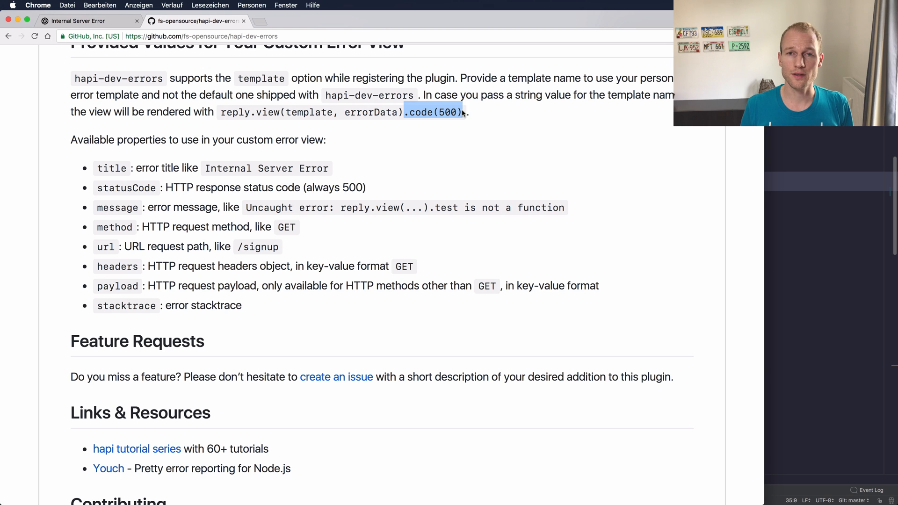
scroll(down, 3)
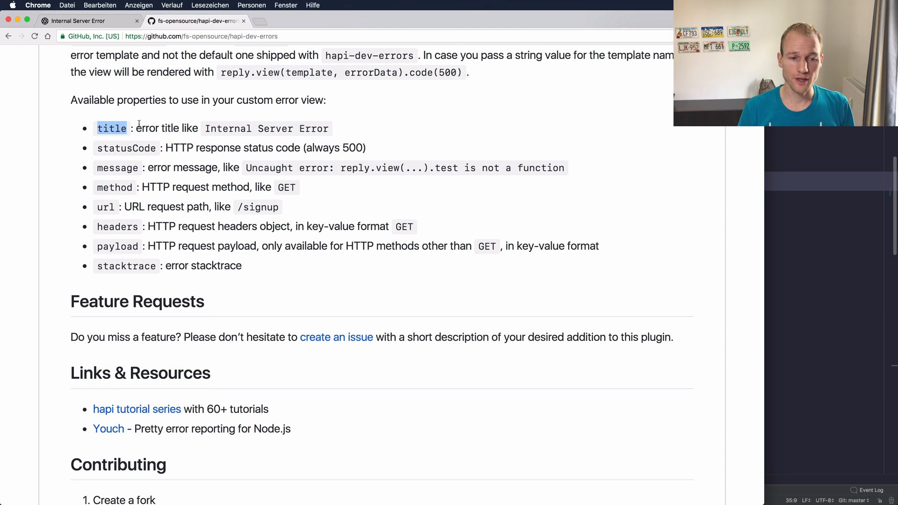
mouse_move(212, 113)
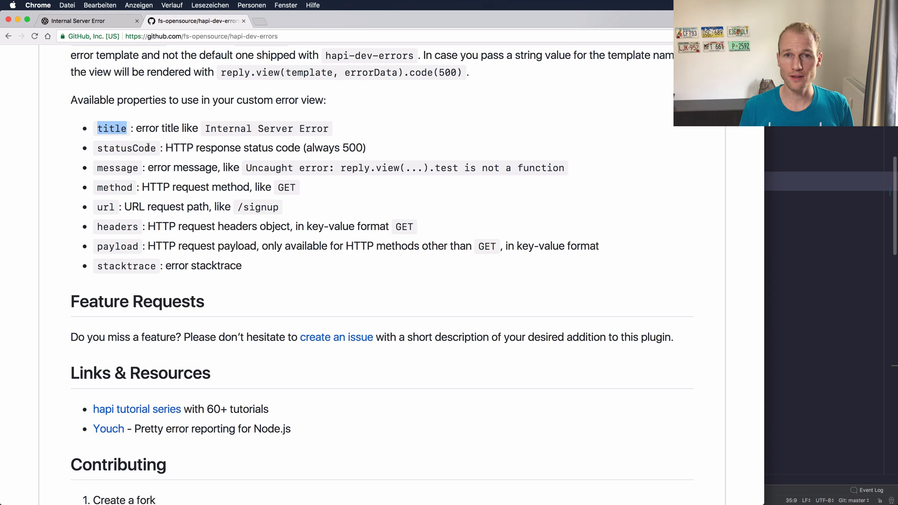
mouse_move(208, 139)
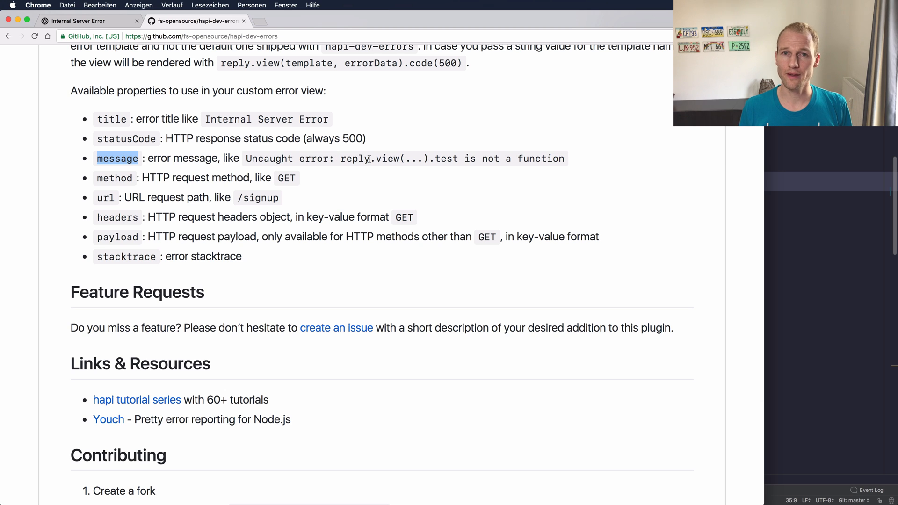
scroll(down, 3)
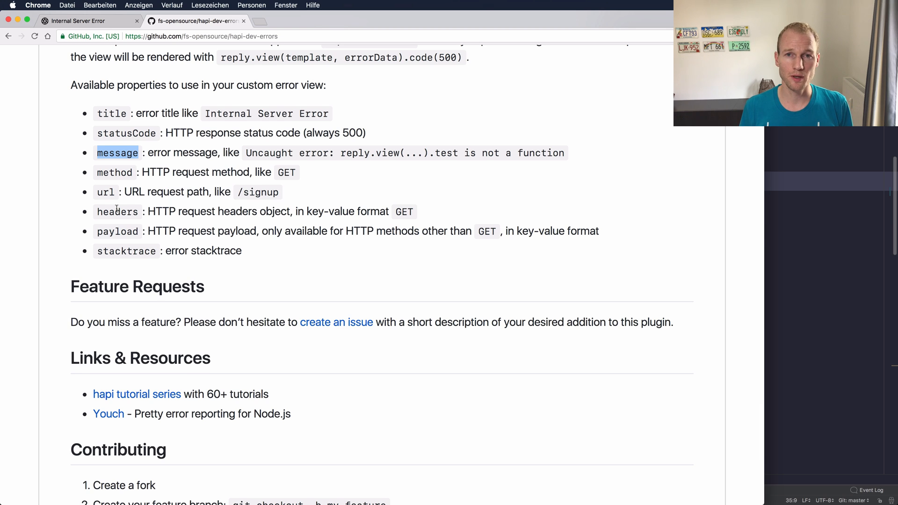
scroll(down, 3)
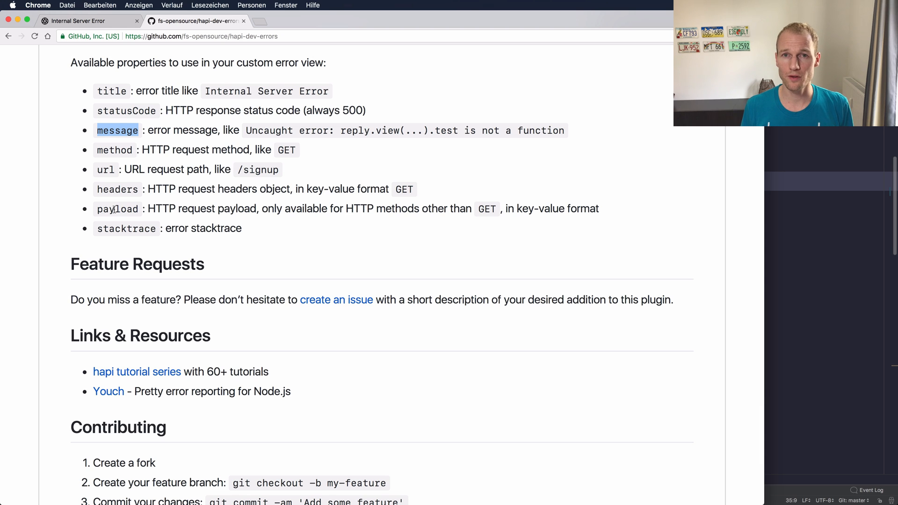
scroll(down, 3)
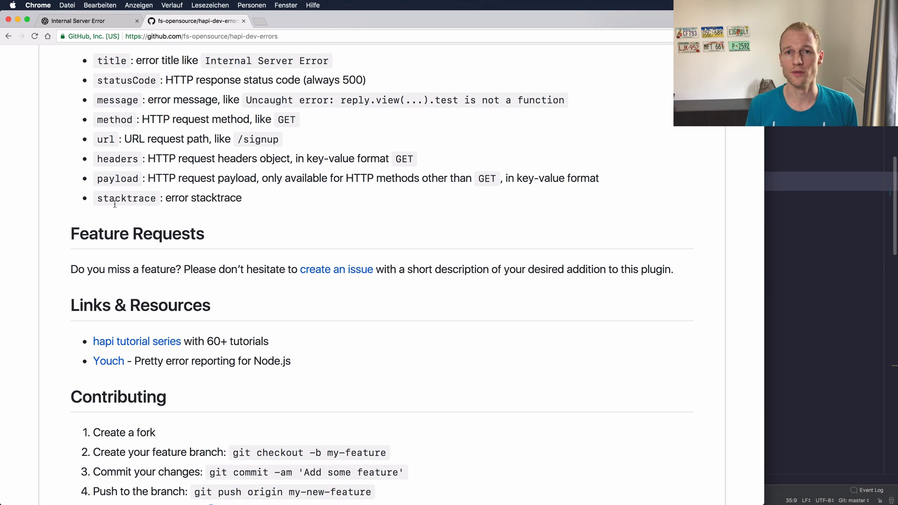
Scroll the README past Feature Requests and Contributing back up to the repository overview.
scroll(up, 3)
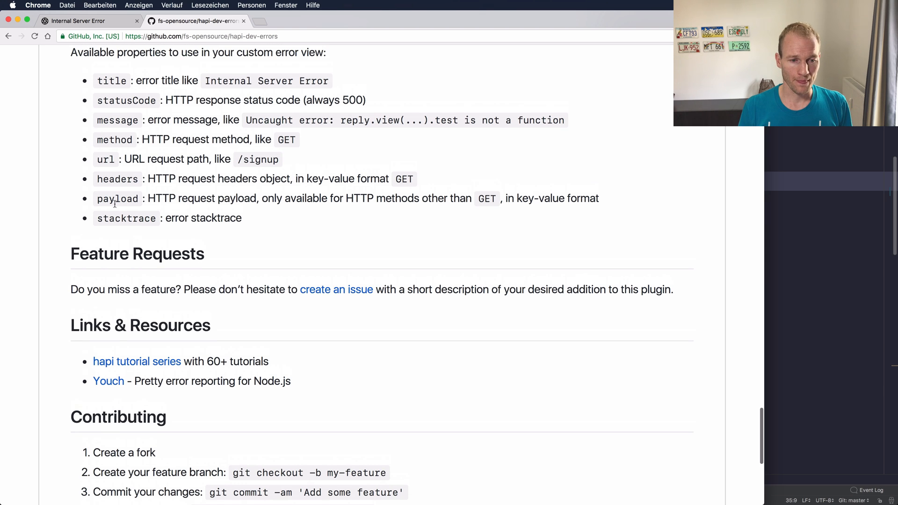
scroll(up, 3)
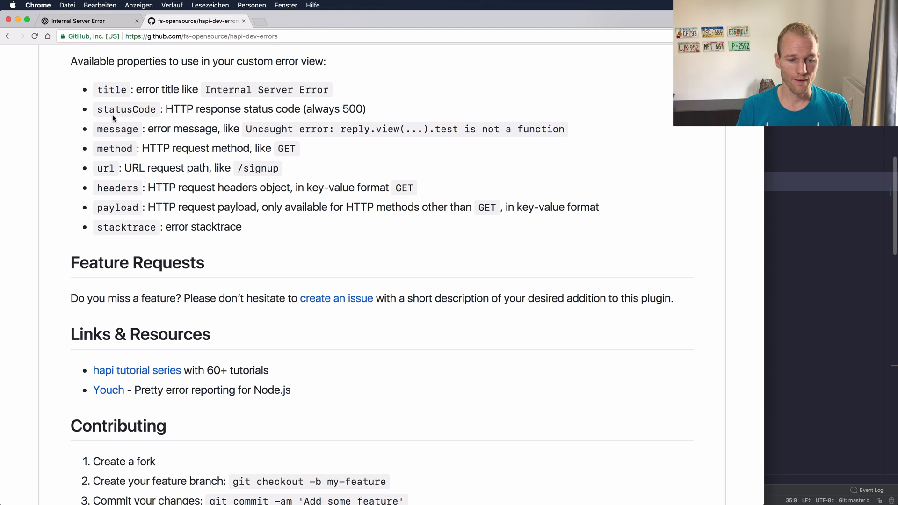
scroll(down, 3)
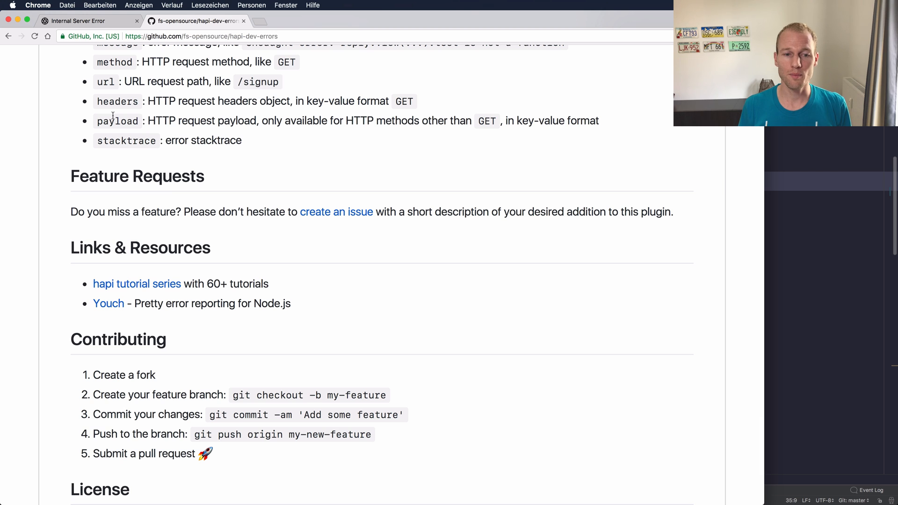
scroll(up, 3)
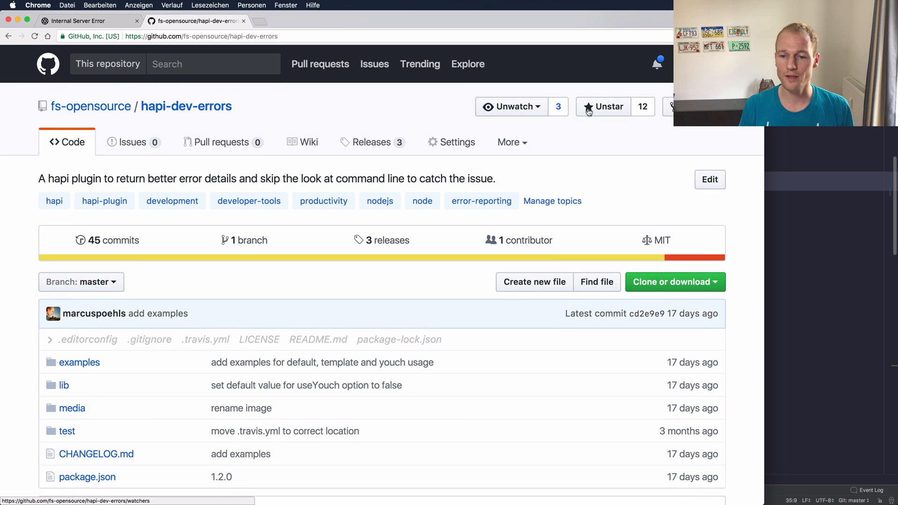
mouse_move(521, 182)
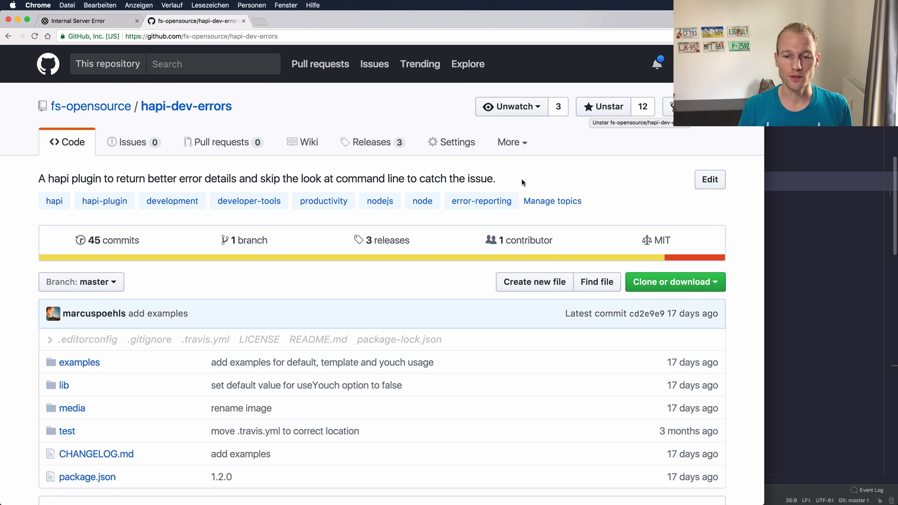
Scroll the GitHub page before leaving for WebStorm and searching 'pos' for Postman.
scroll(down, 3)
text(pos)
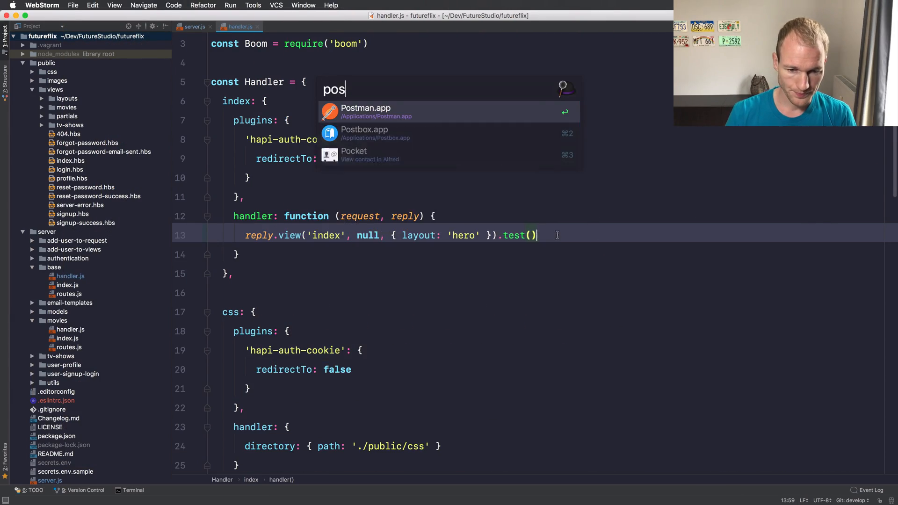
click(365, 107)
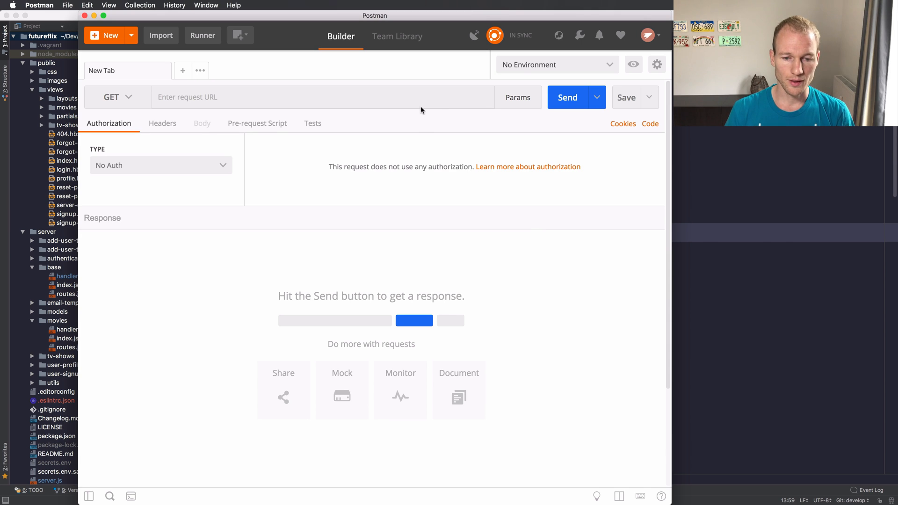
click(321, 96)
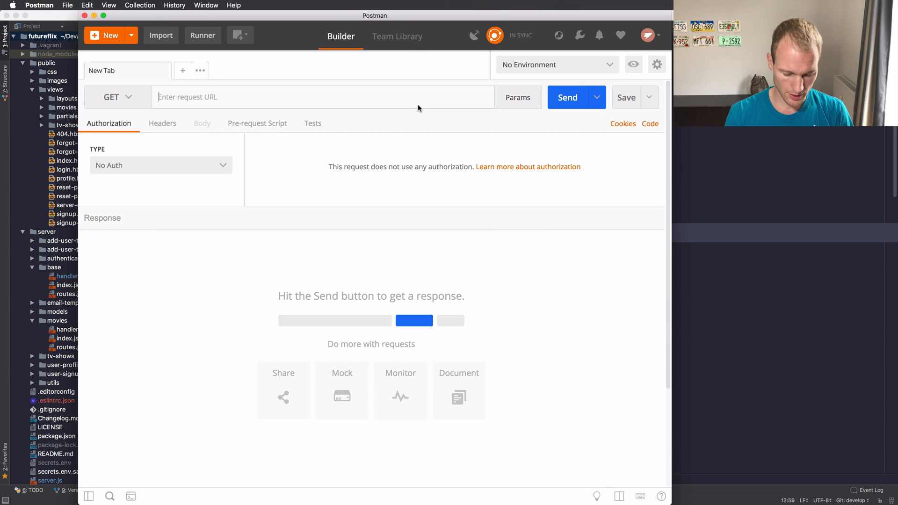
text(http)
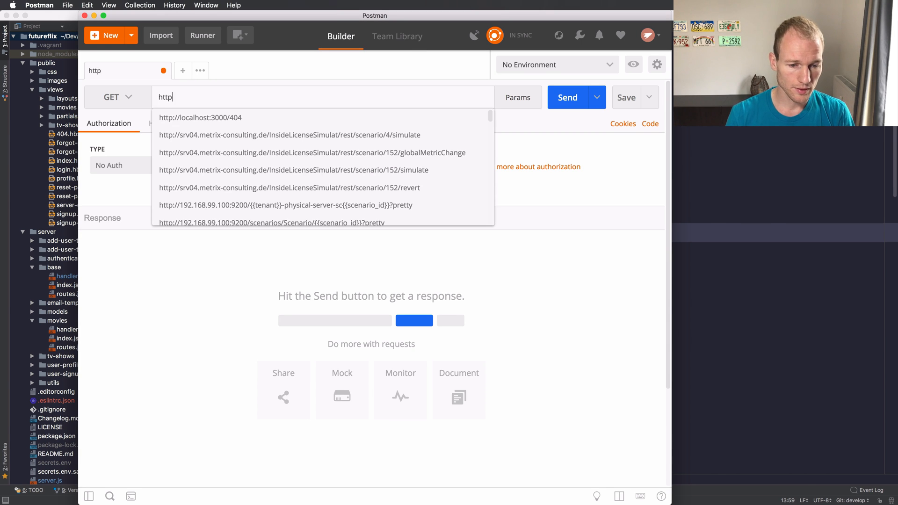
click(199, 117)
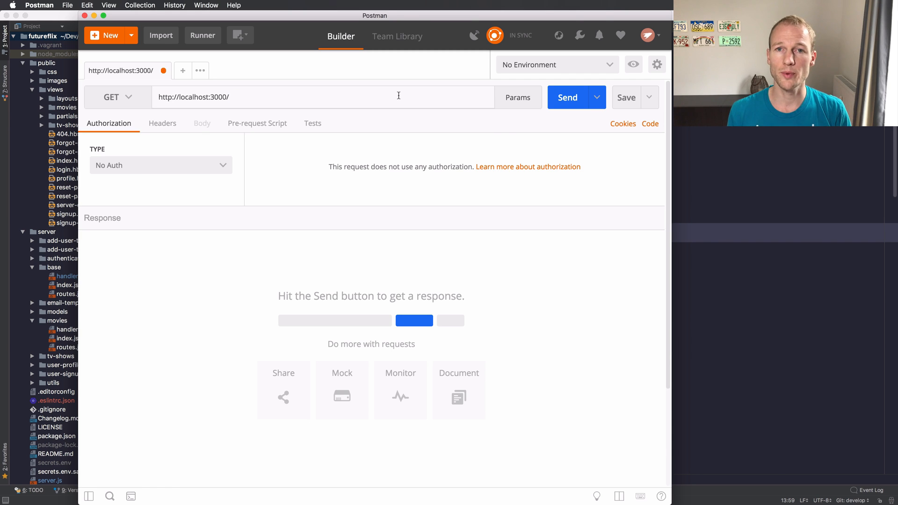
mouse_move(305, 116)
text(A)
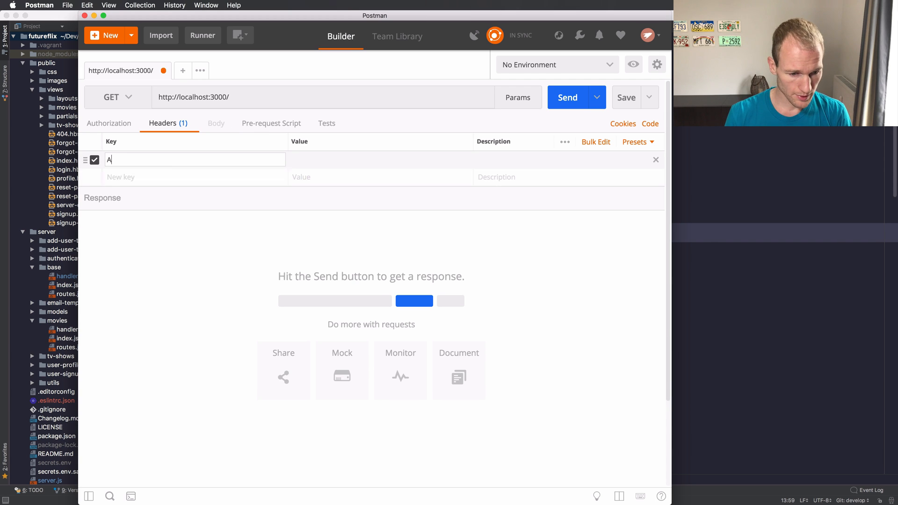
text(ccept)
click(380, 160)
text(application/json)
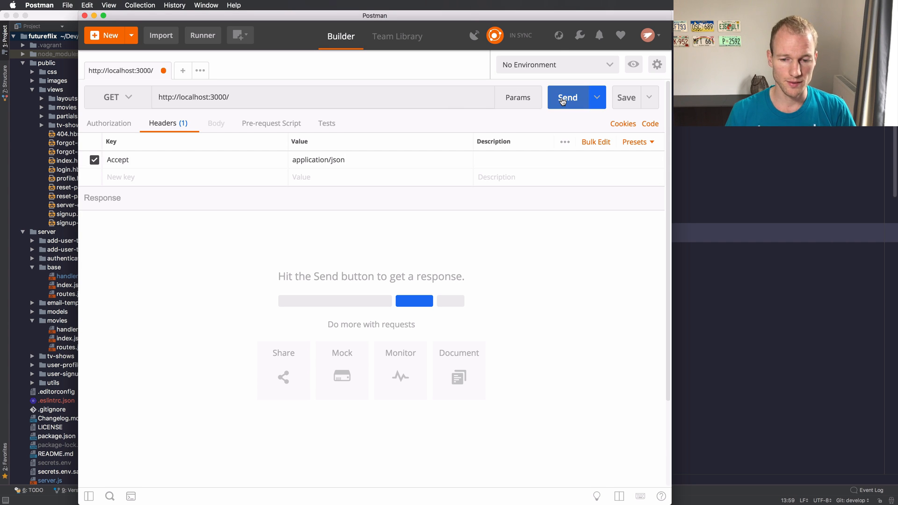
Send the request and scroll through the 500 JSON error with message and stacktrace.
click(566, 97)
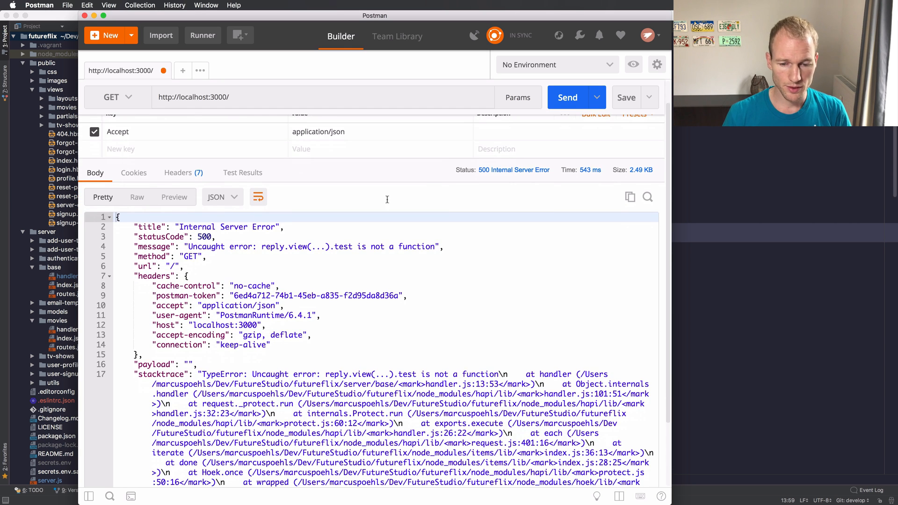
mouse_move(513, 169)
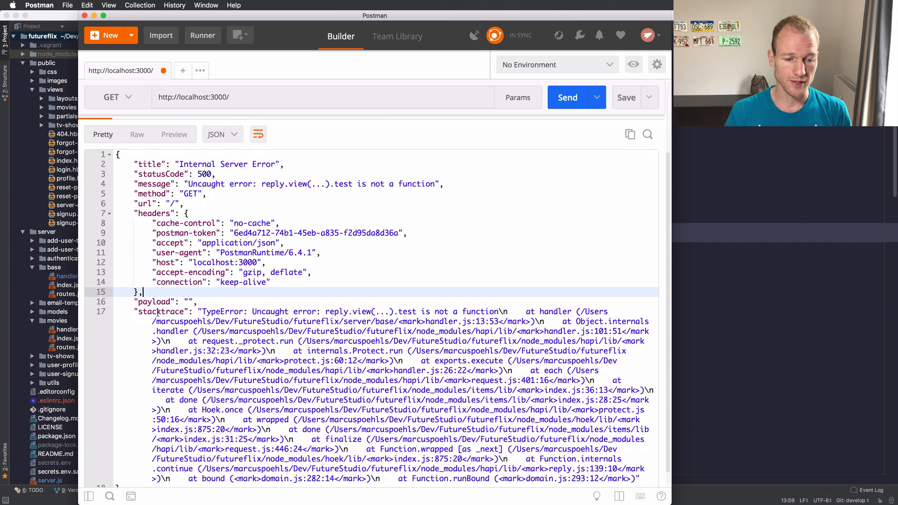
scroll(up, 3)
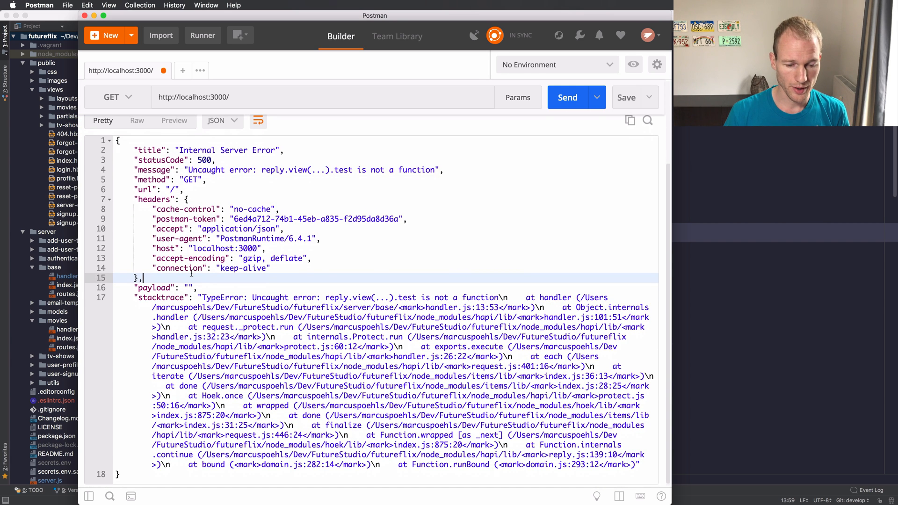
scroll(up, 3)
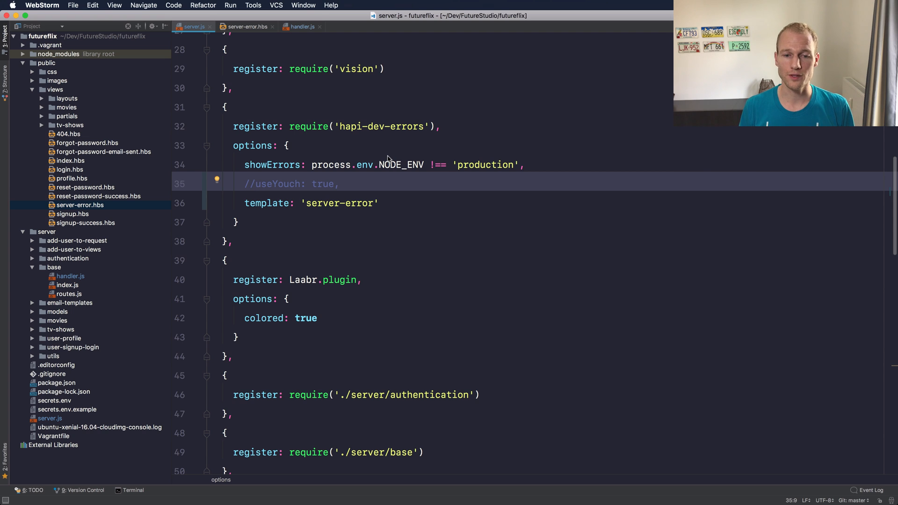
mouse_move(318, 82)
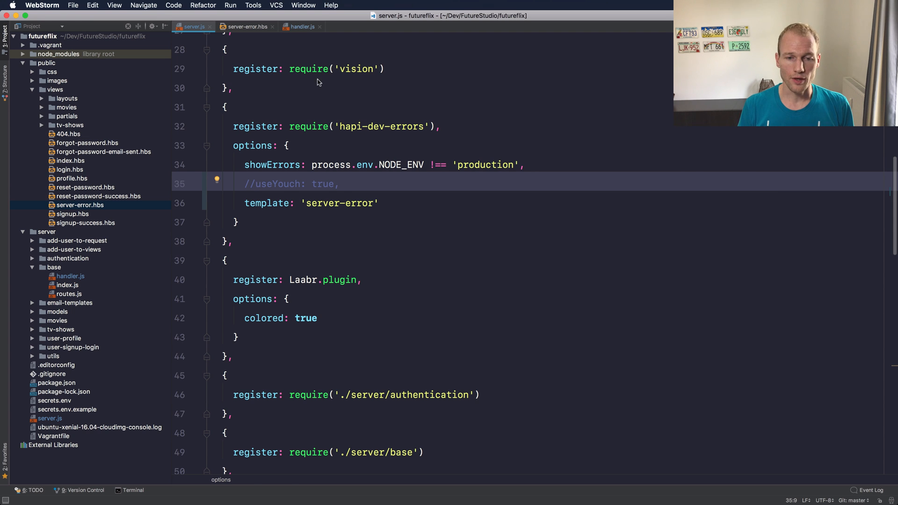
View handler.js with the forced test() call, then server.js's hapi-dev-errors options.
click(302, 27)
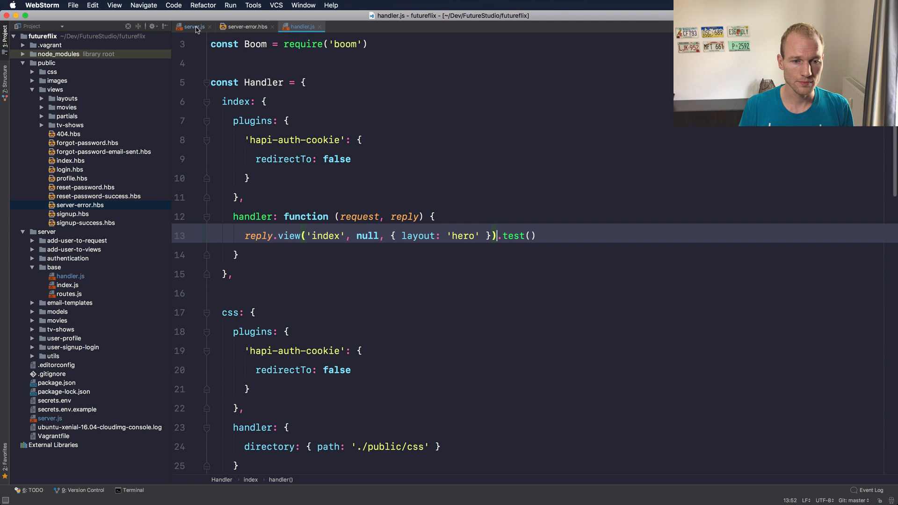
click(194, 26)
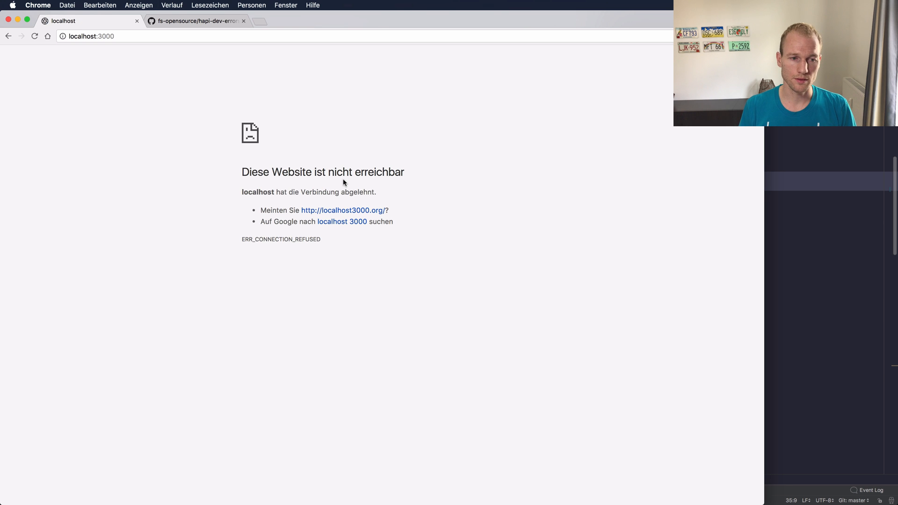
Reload localhost:3000 to show the Youch TypeError page for handler.js line 13.
click(34, 36)
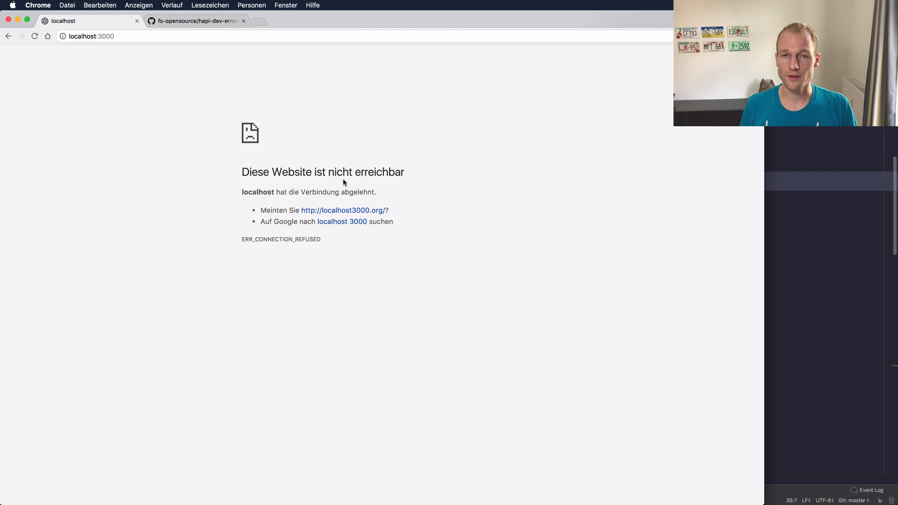
click(35, 36)
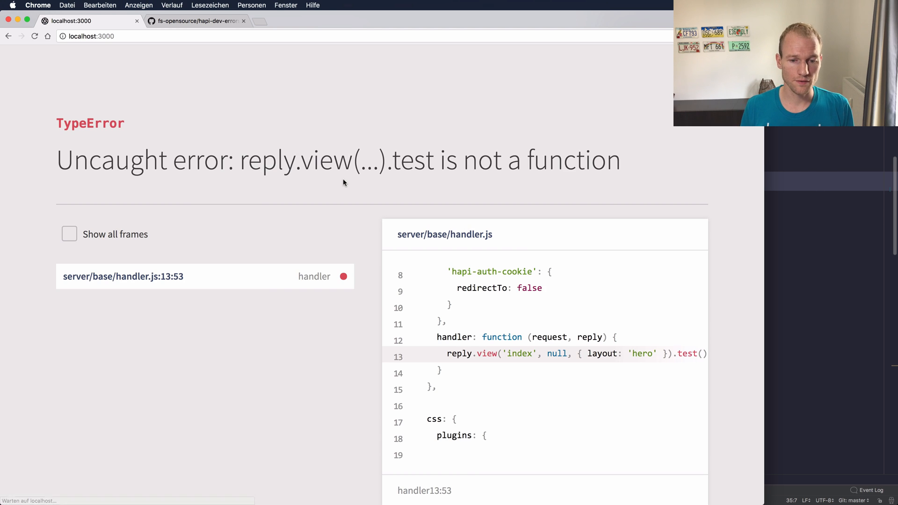
scroll(up, 3)
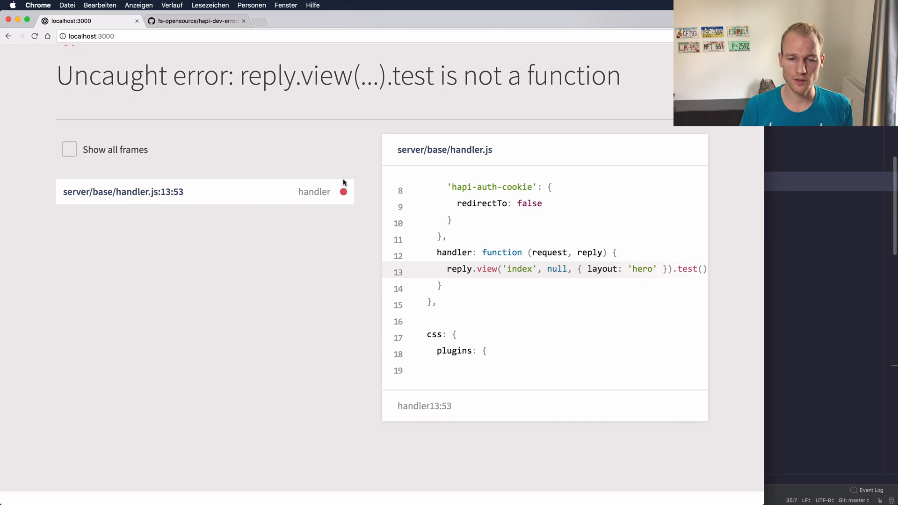
scroll(down, 3)
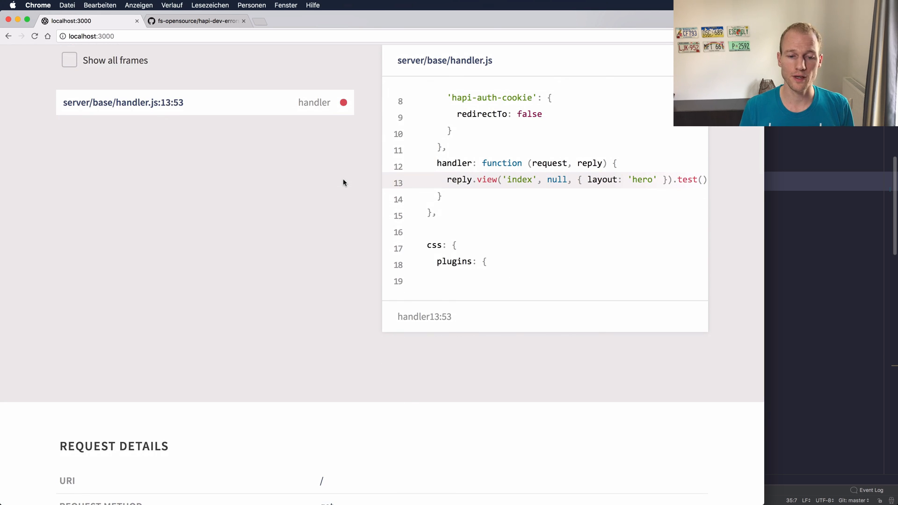